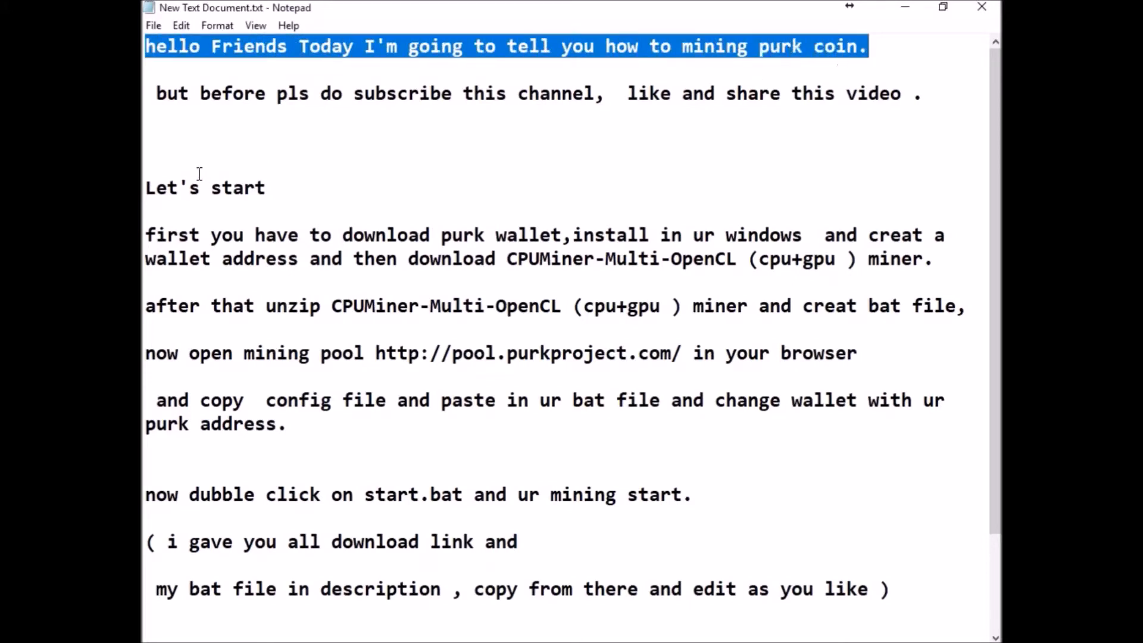
Highlight the greeting and Purk wallet download instructions in the notes.
left_click_drag(155, 93, 554, 93)
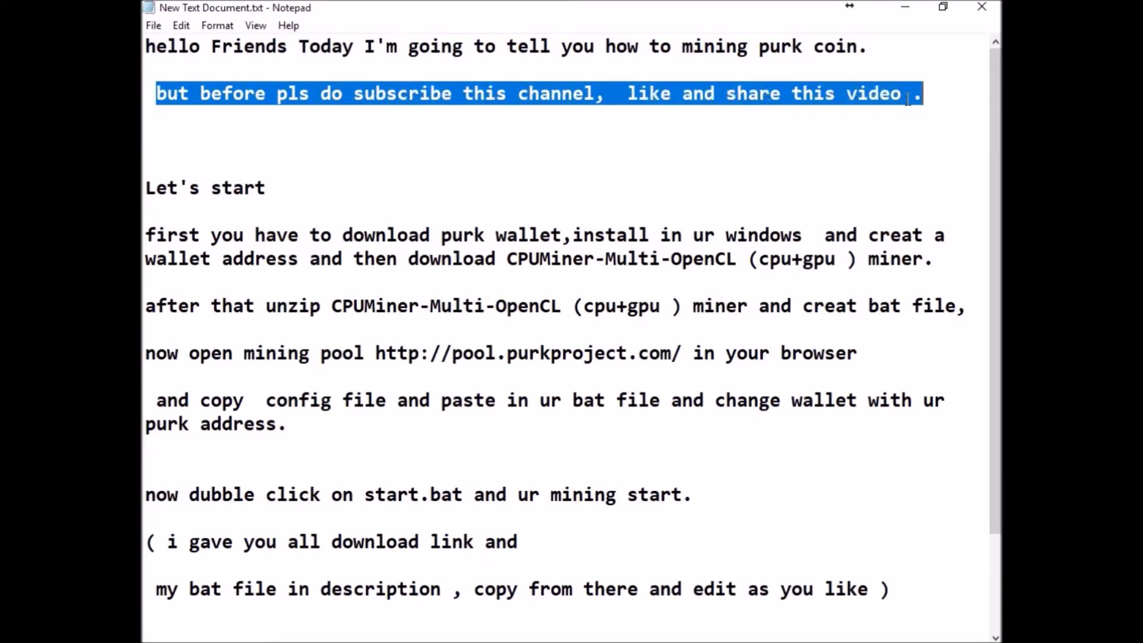
double_click(255, 187)
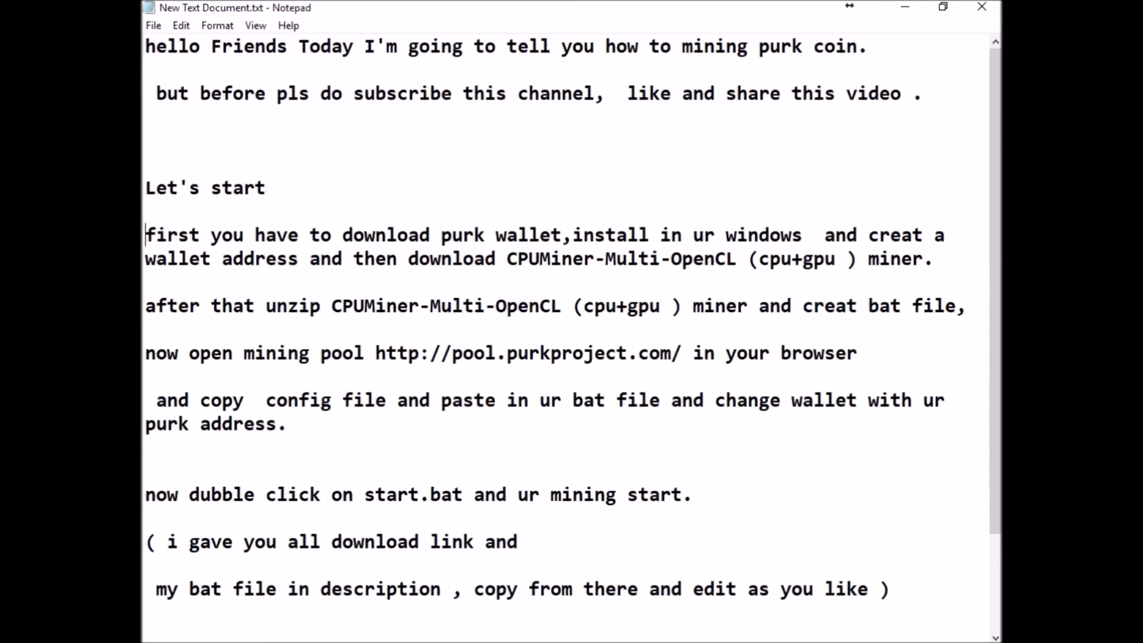
left_click_drag(144, 235, 691, 235)
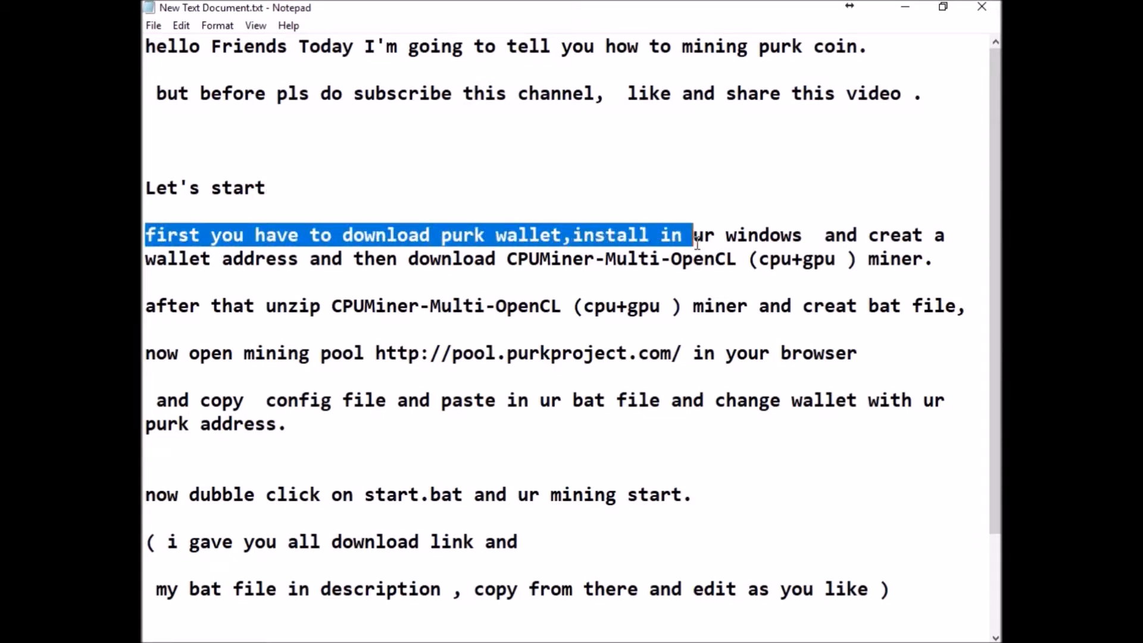
left_click_drag(689, 234, 944, 235)
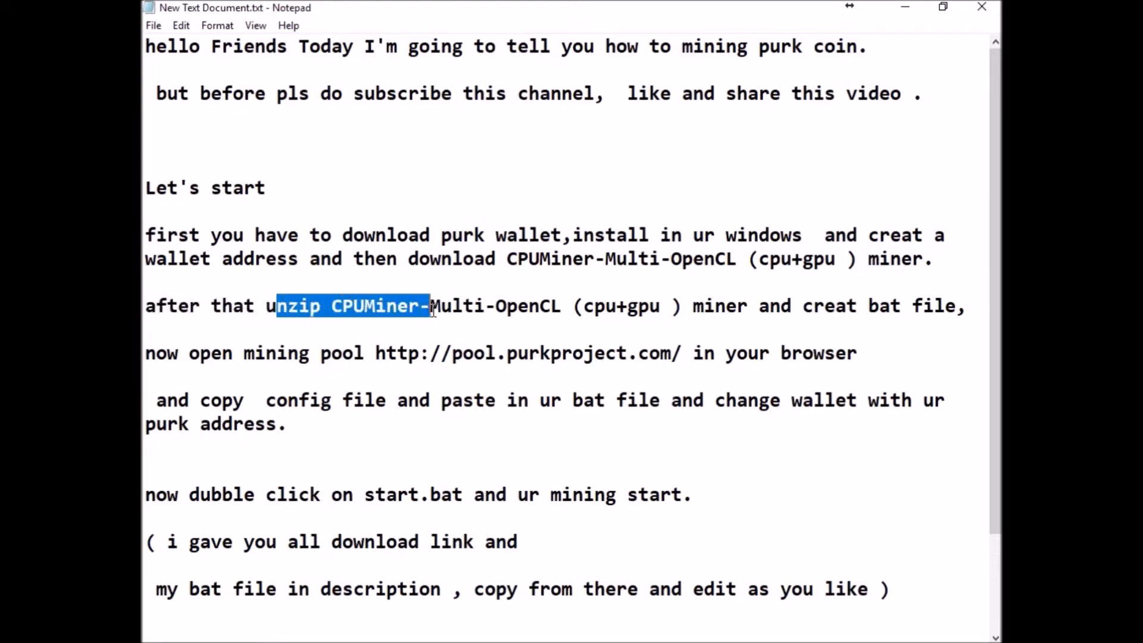
mouse_move(686, 317)
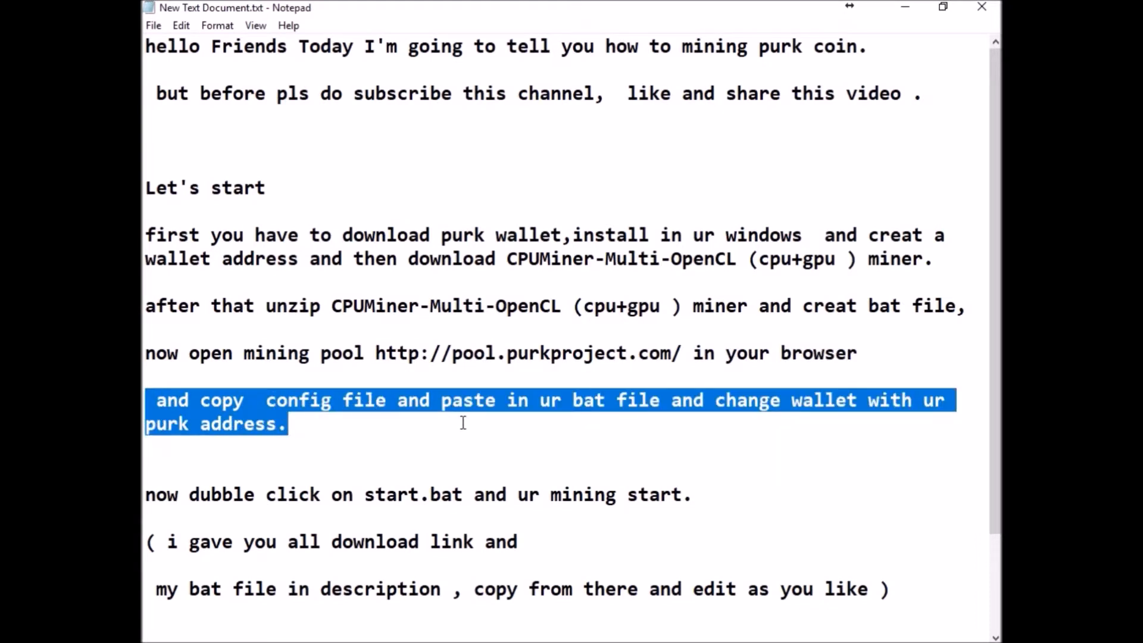
mouse_move(212, 357)
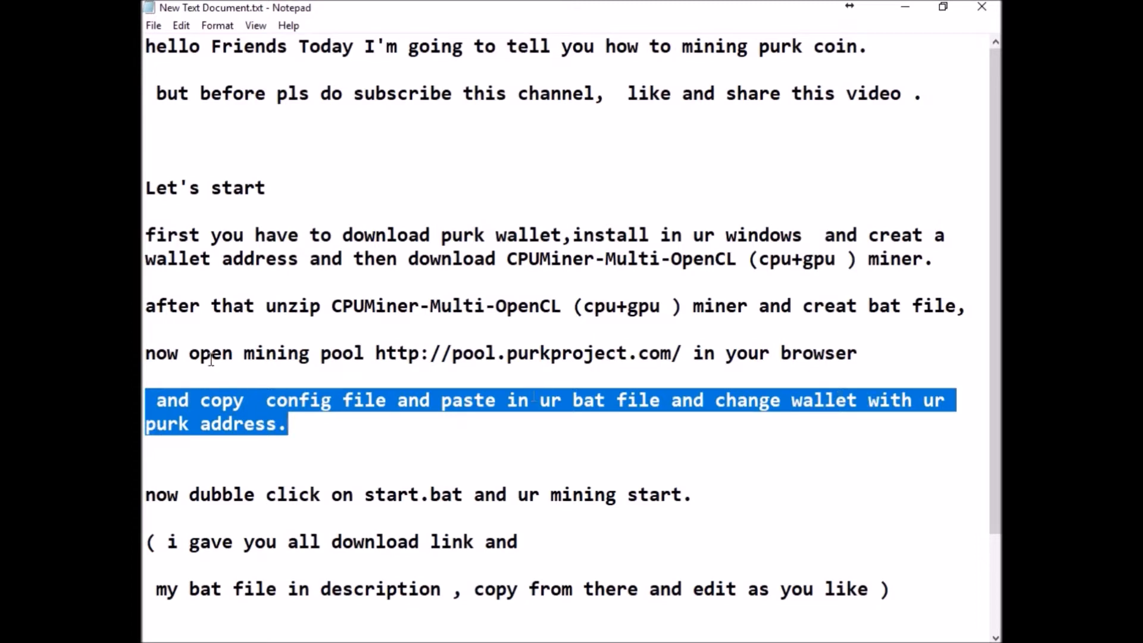
mouse_move(904, 10)
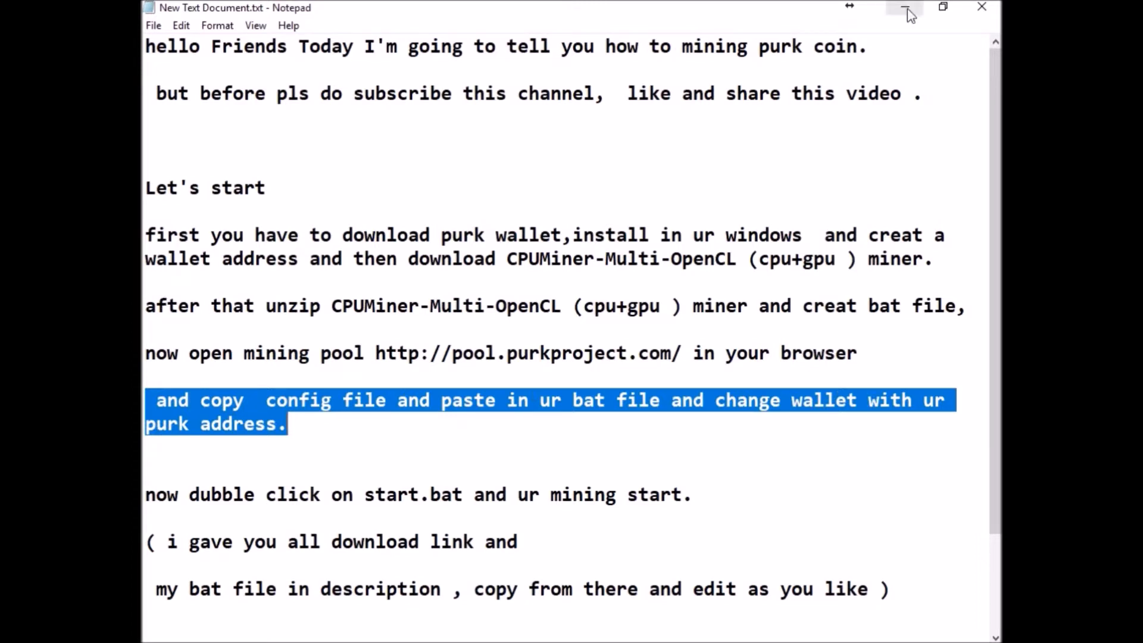
mouse_move(904, 11)
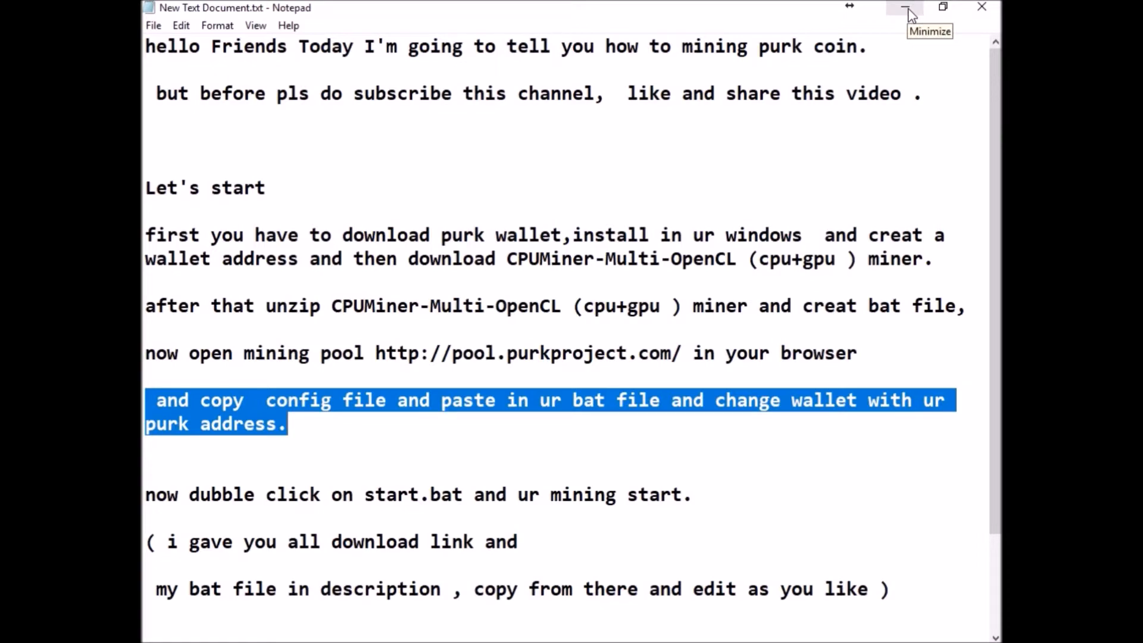
Bring up the bitcointalk Purk thread and scroll to its miner download links.
left_click(905, 8)
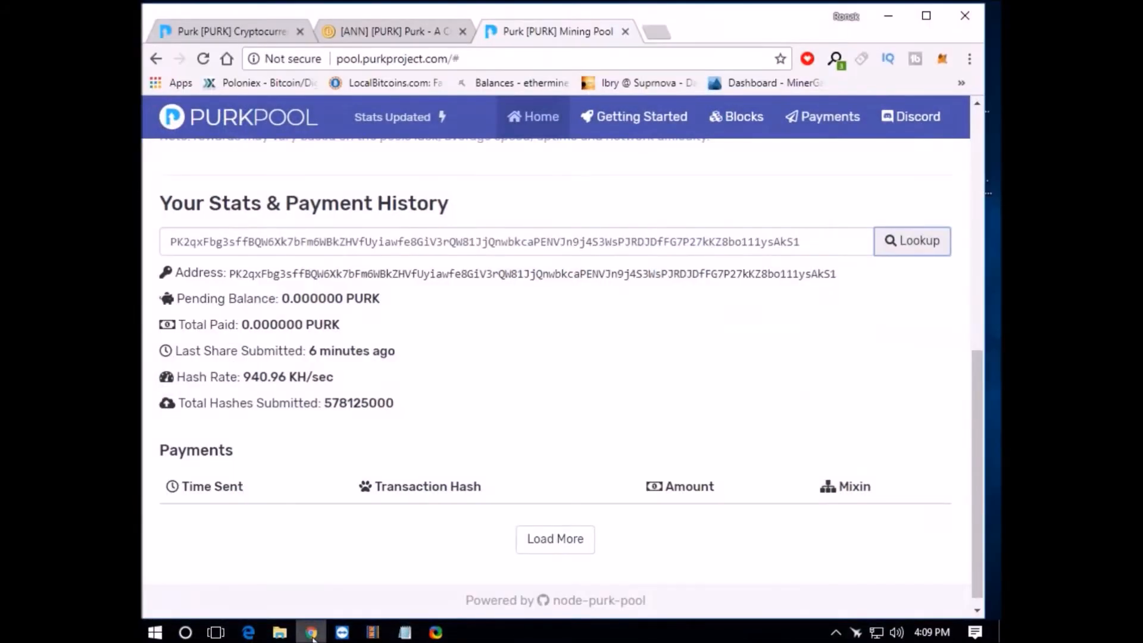
left_click(390, 31)
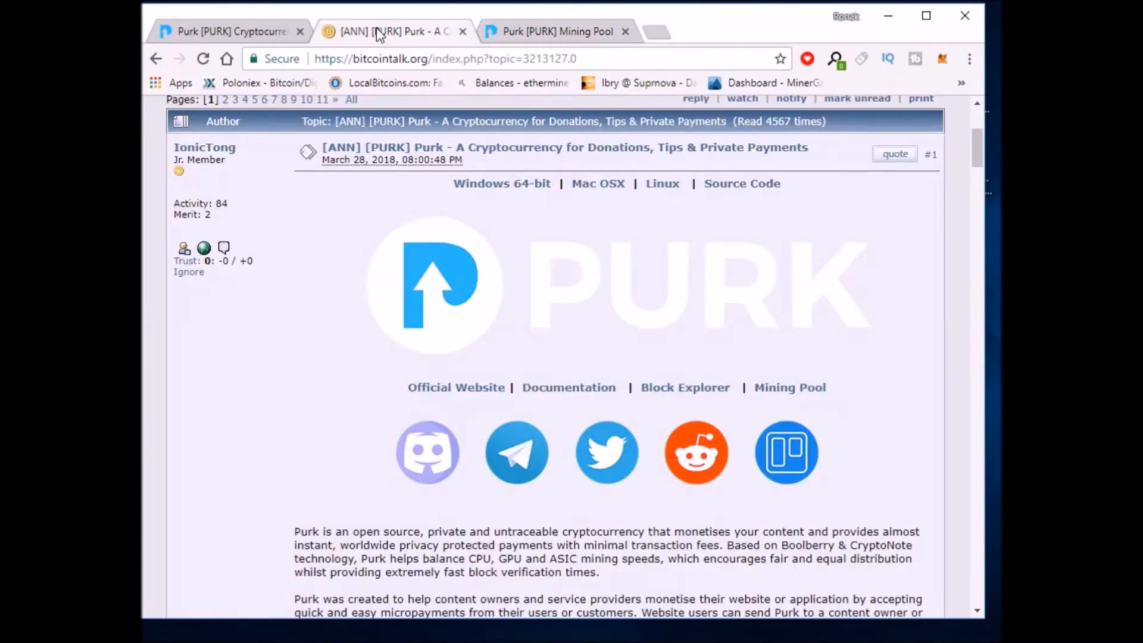
scroll("down", 3)
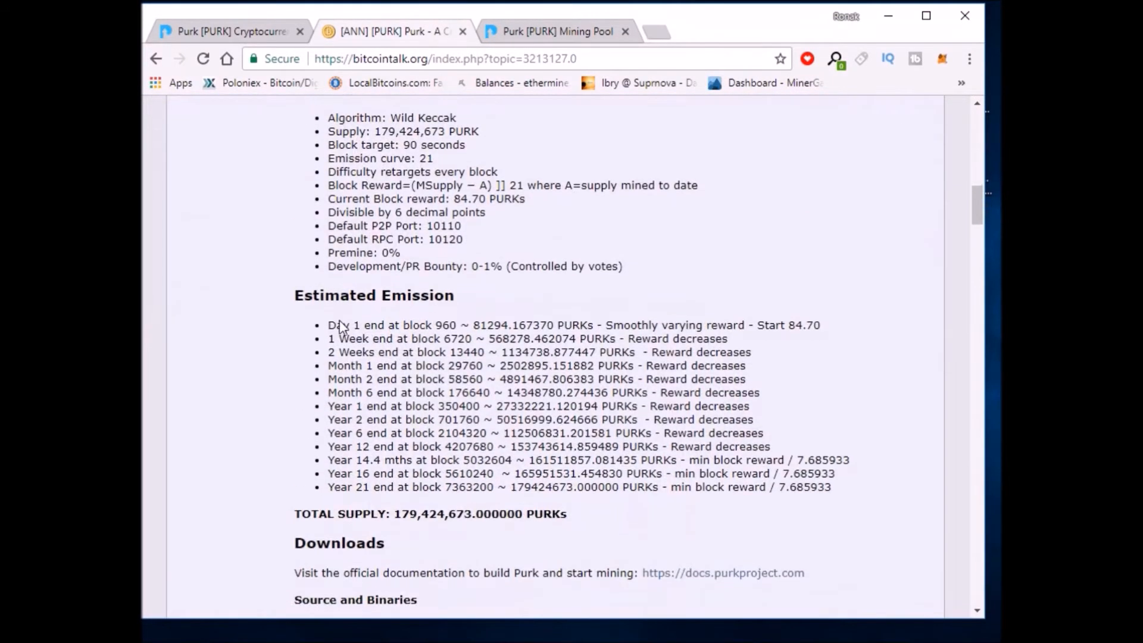
scroll("down", 3)
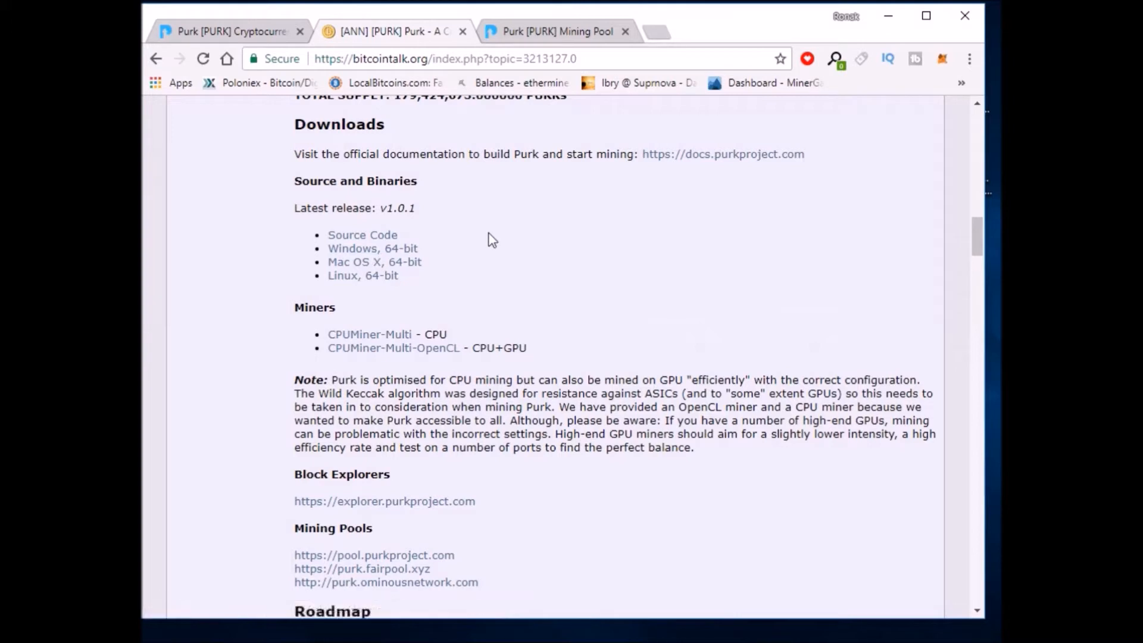
mouse_move(393, 347)
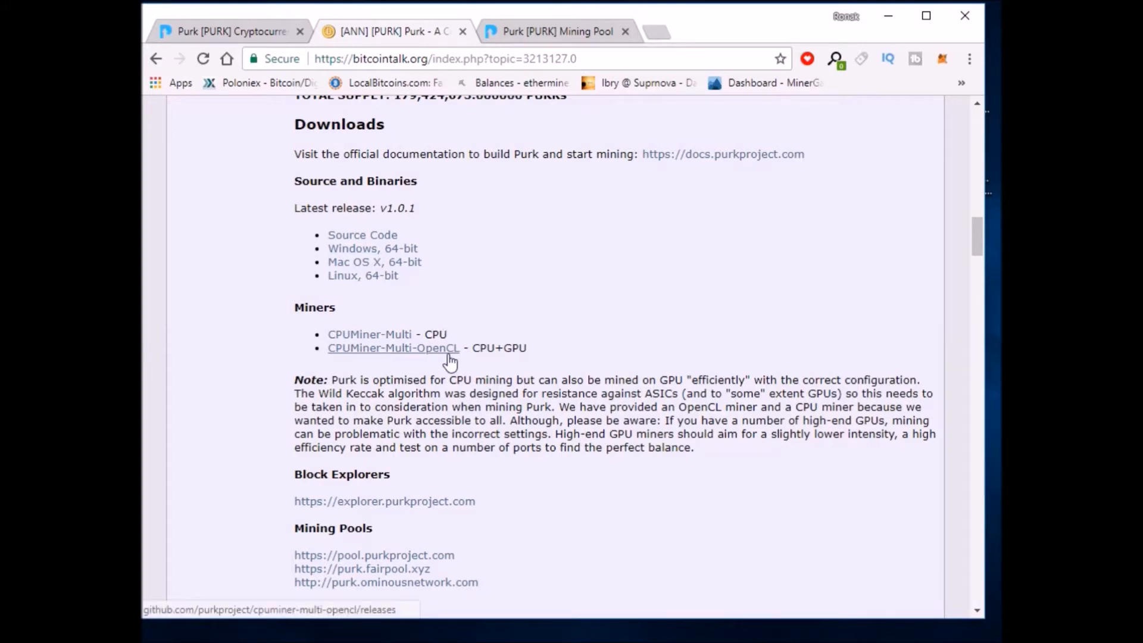
mouse_move(381, 350)
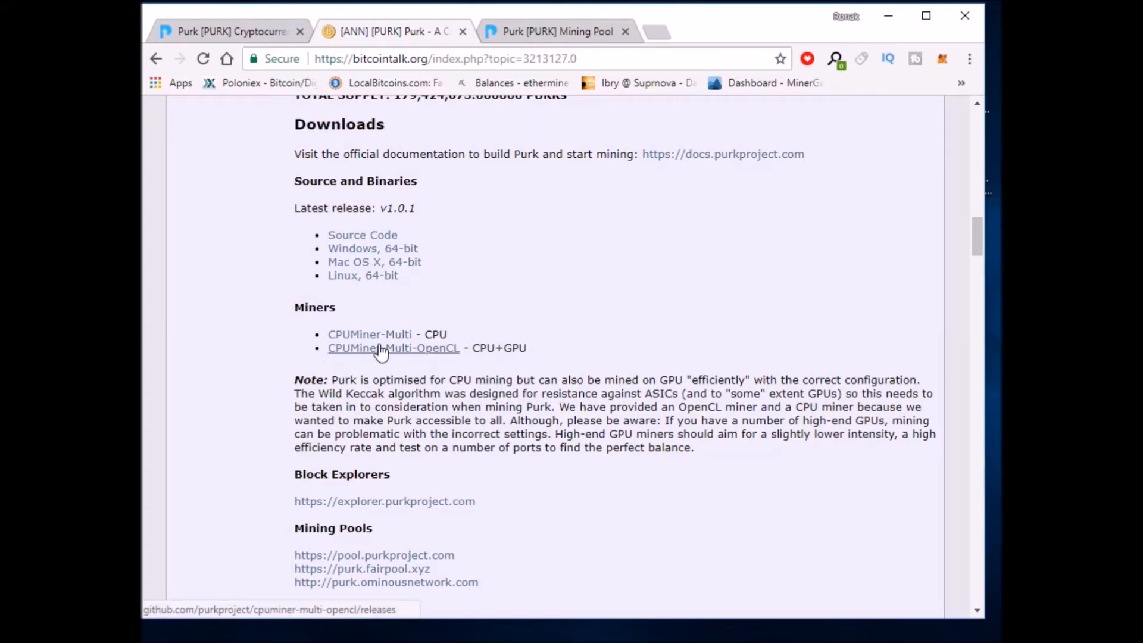
mouse_move(394, 356)
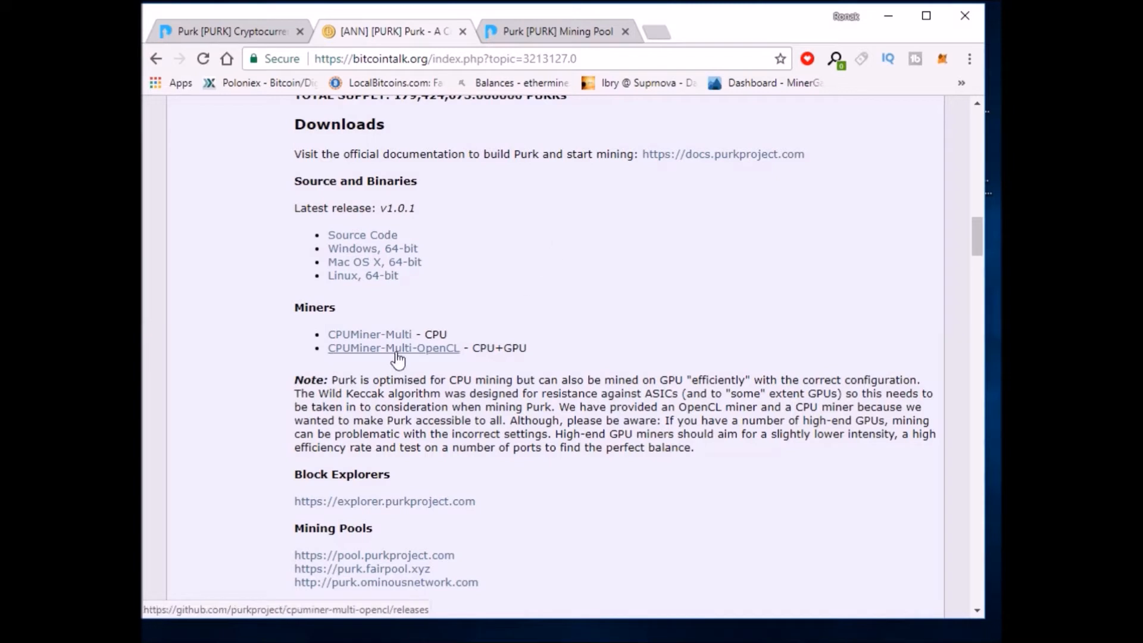
mouse_move(364, 356)
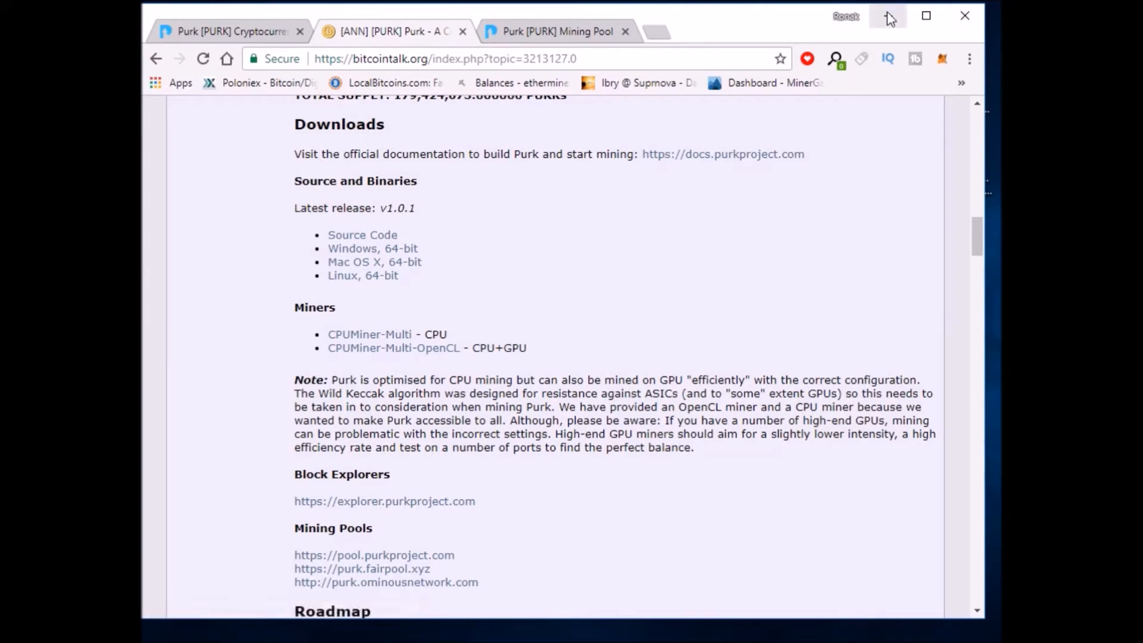
mouse_move(888, 15)
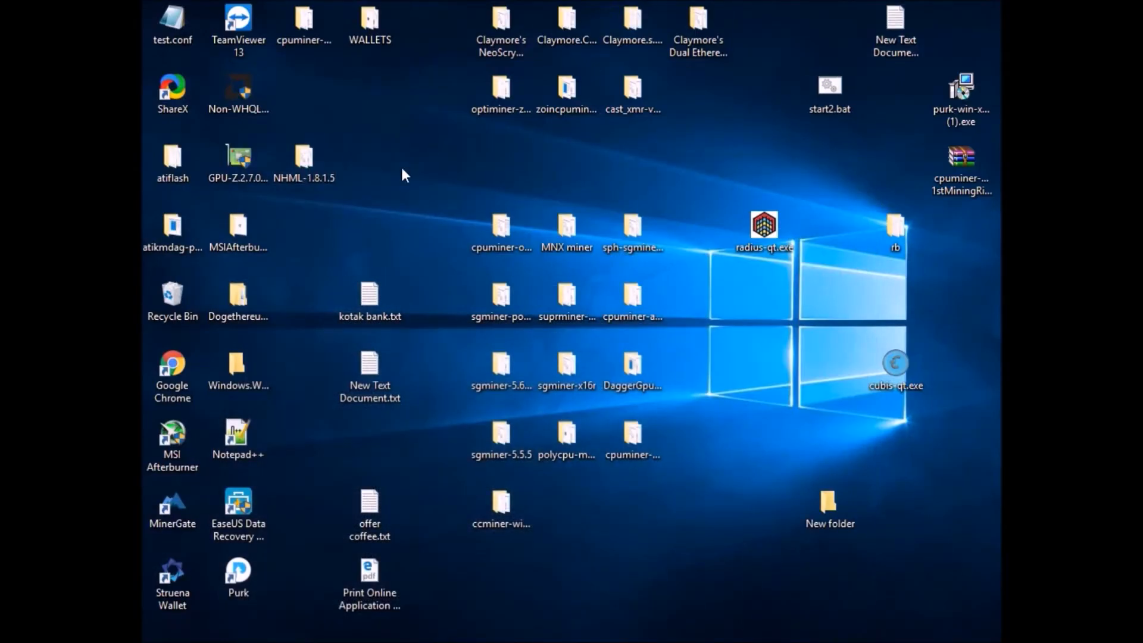
Open the cpuminer-multi-opencl folder from the desktop.
left_click(303, 24)
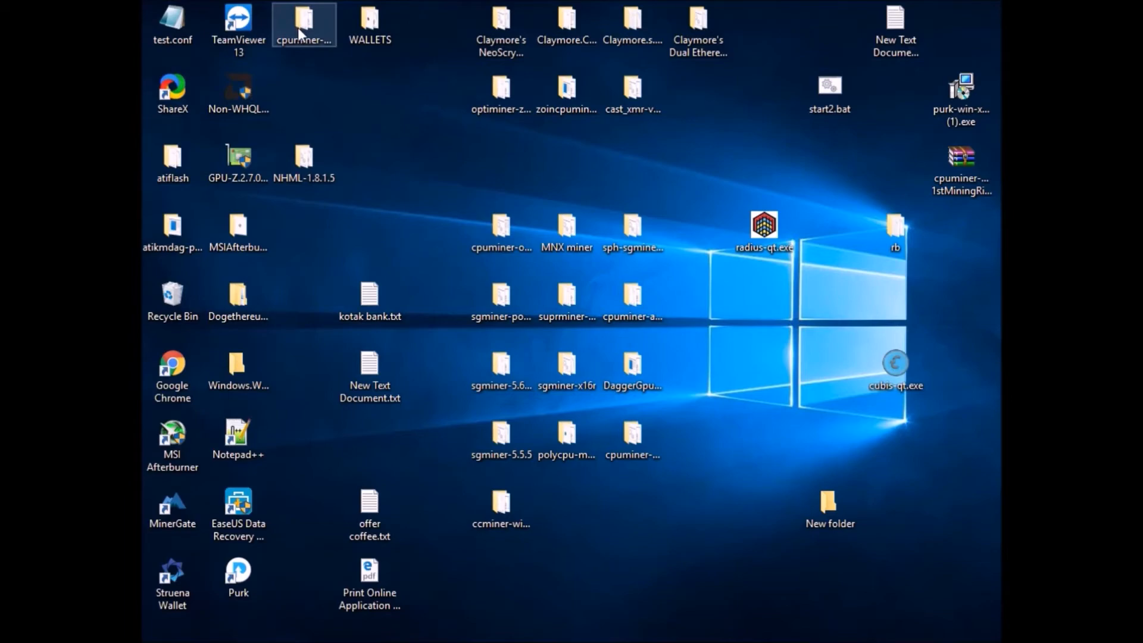
double_click(303, 24)
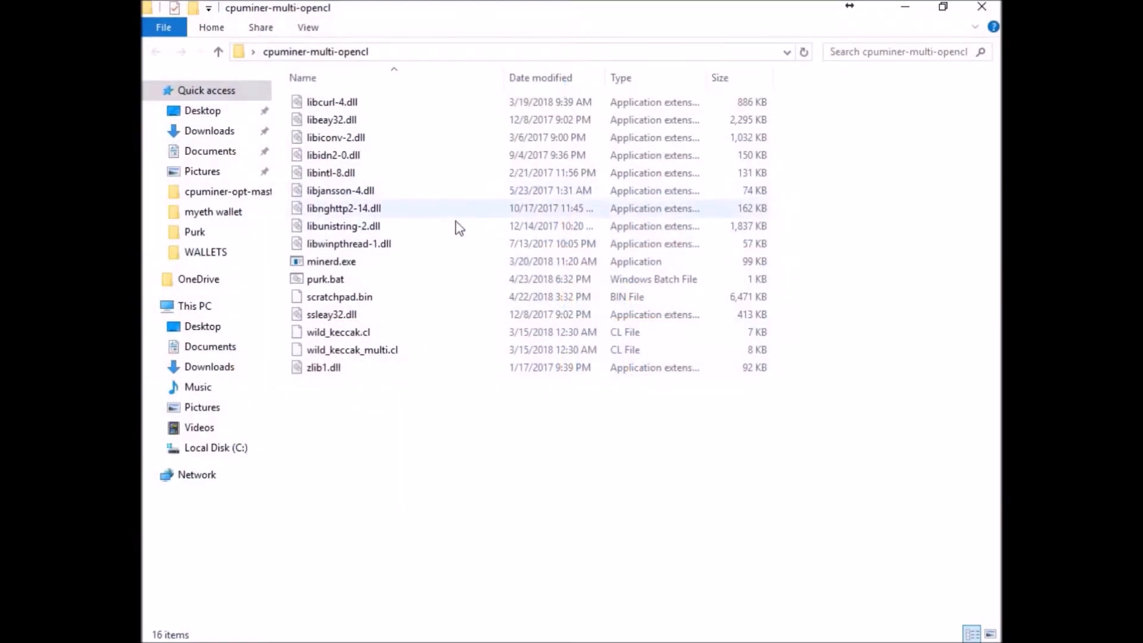
Create a new text document named sfghhuuhyuiuhbyu.bat and accept the extension change.
right_click(456, 227)
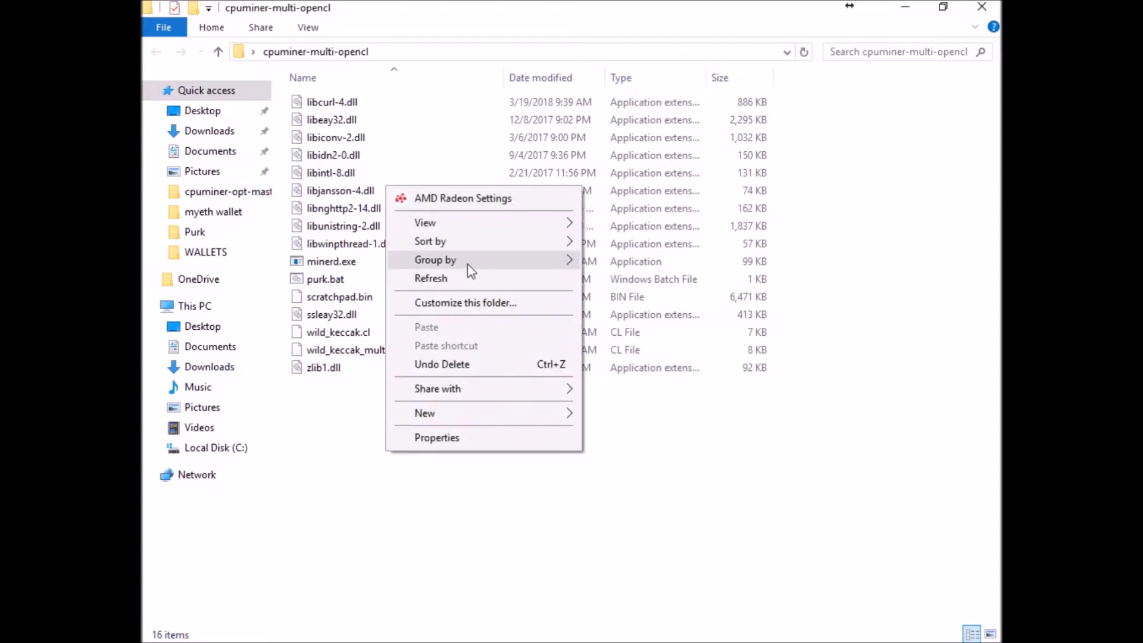
mouse_move(425, 413)
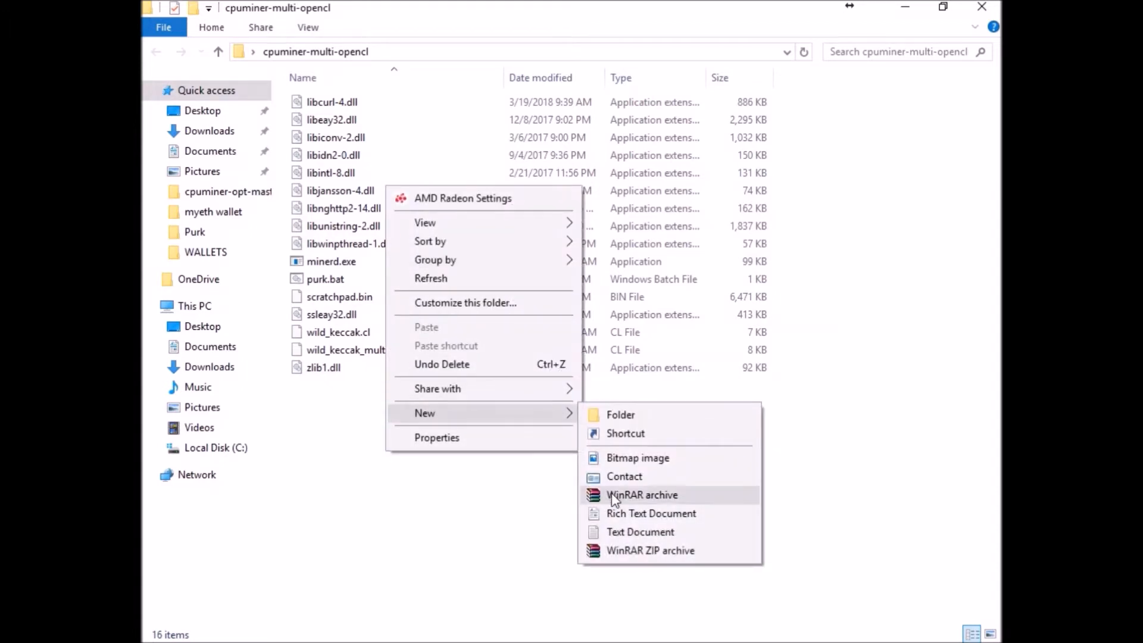
left_click(641, 531)
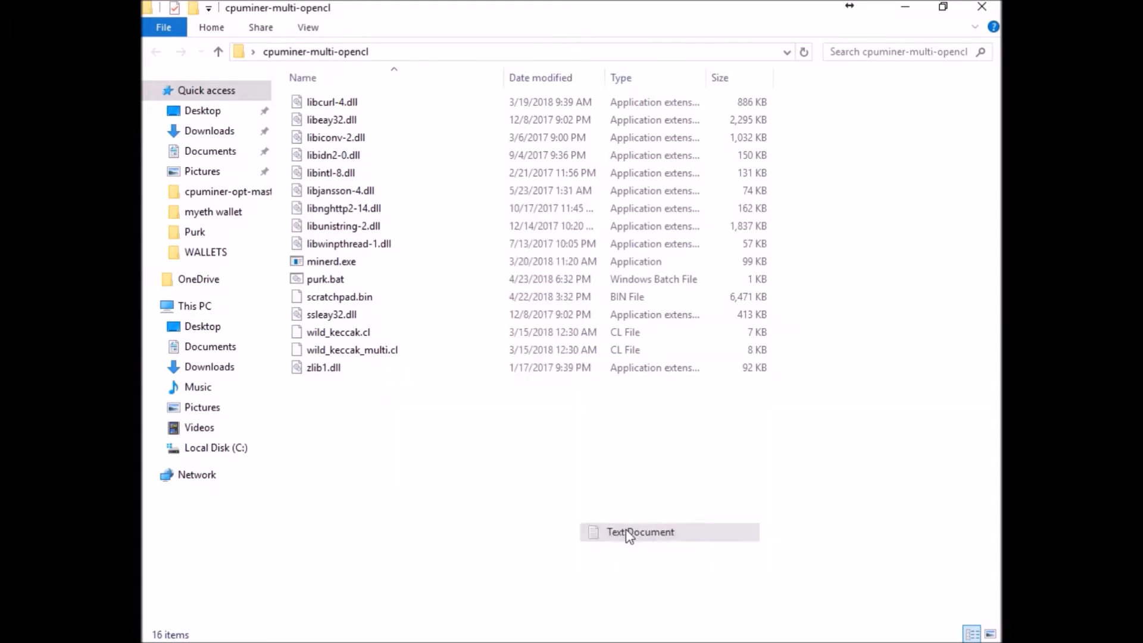
left_click(641, 531)
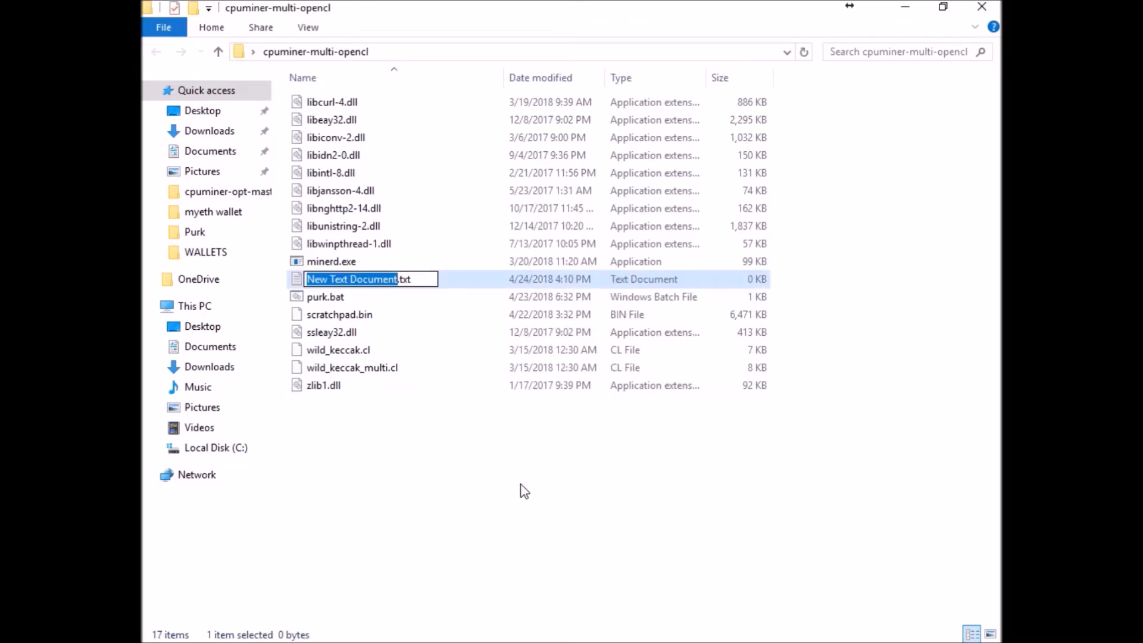
type("sfghhuuhyuiuhbyu.")
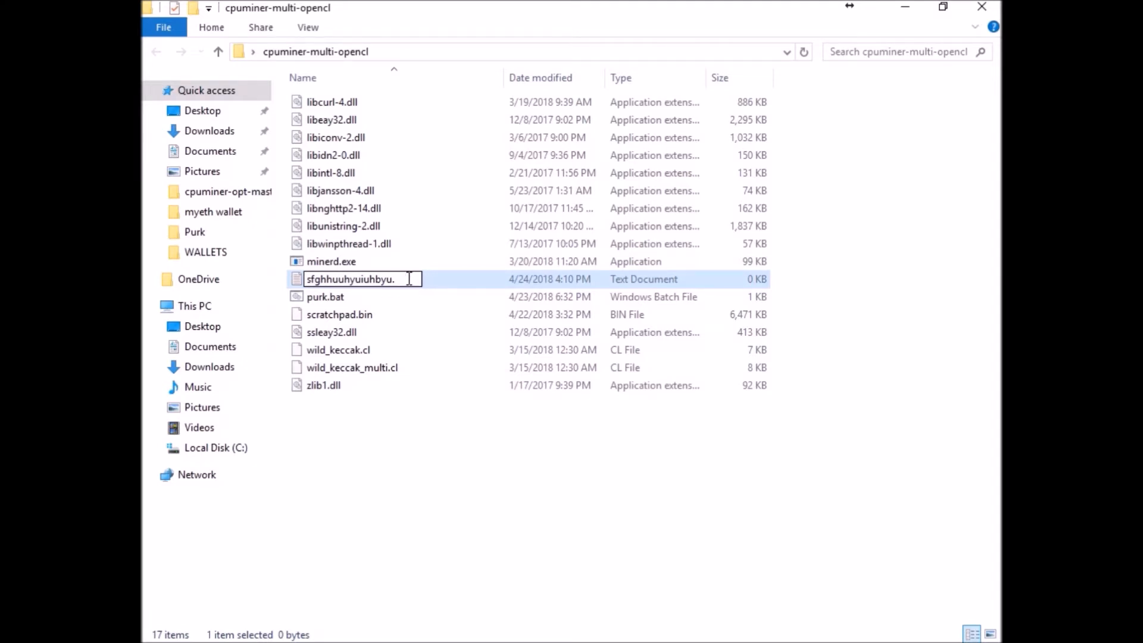
type("bat")
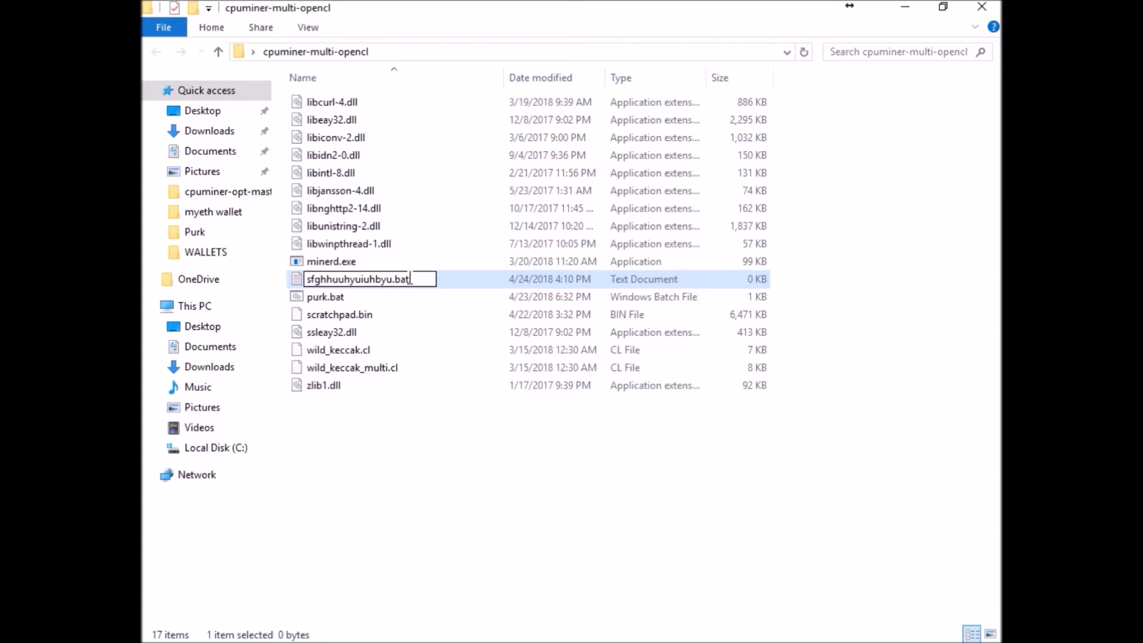
key("enter")
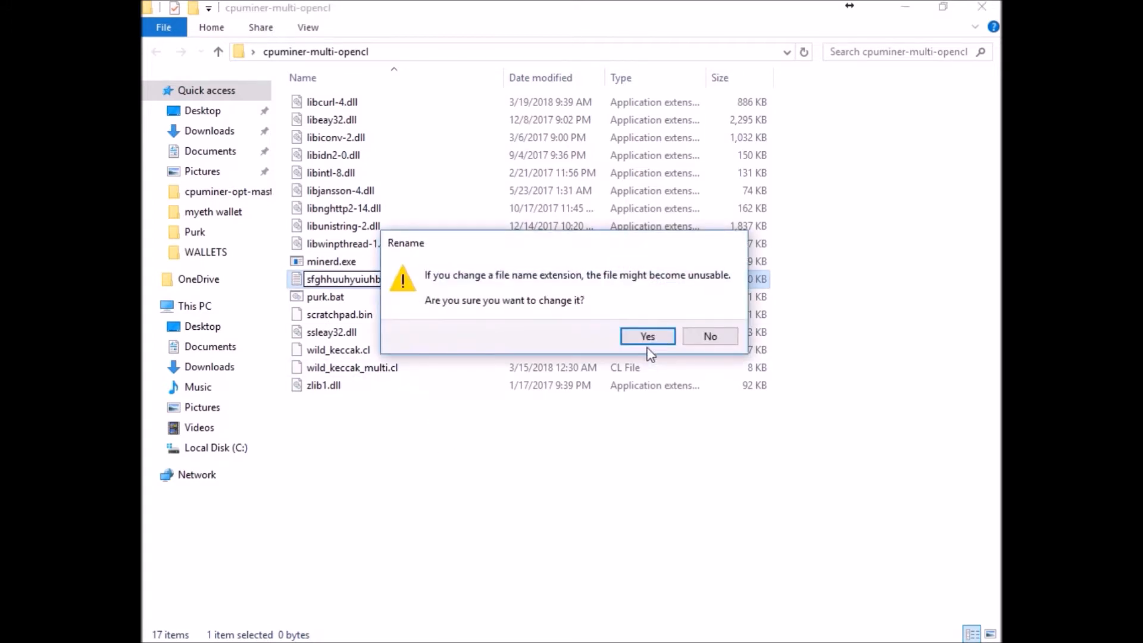
left_click(647, 336)
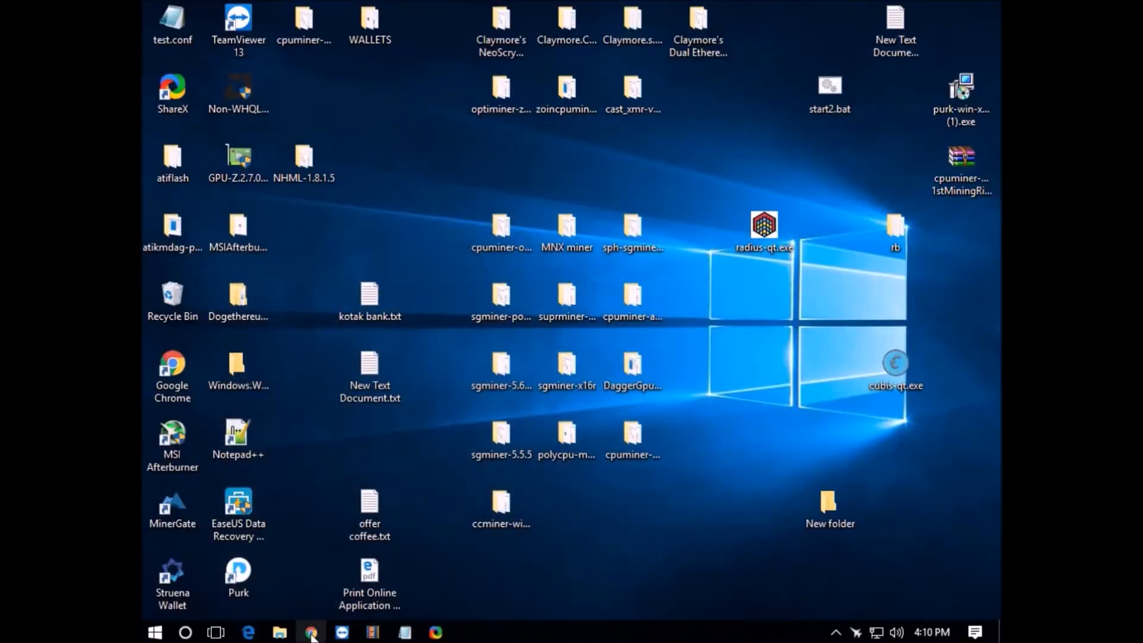
Select the CPUMiner-Multi-OpenCL example command on PurkPool's Getting Started page.
left_click(310, 632)
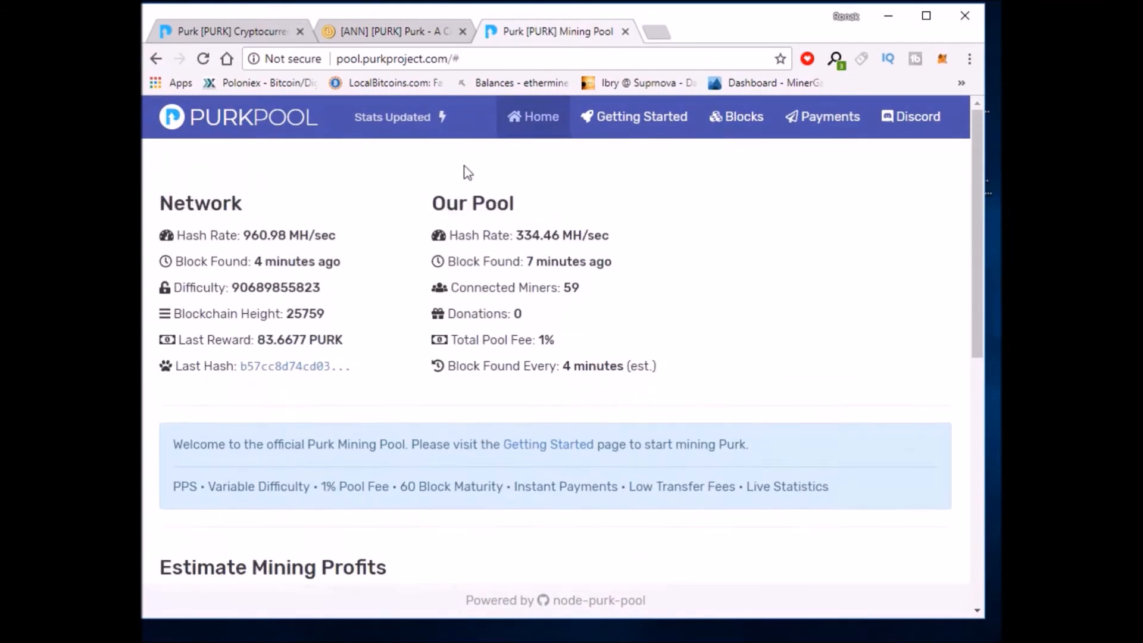
left_click(641, 115)
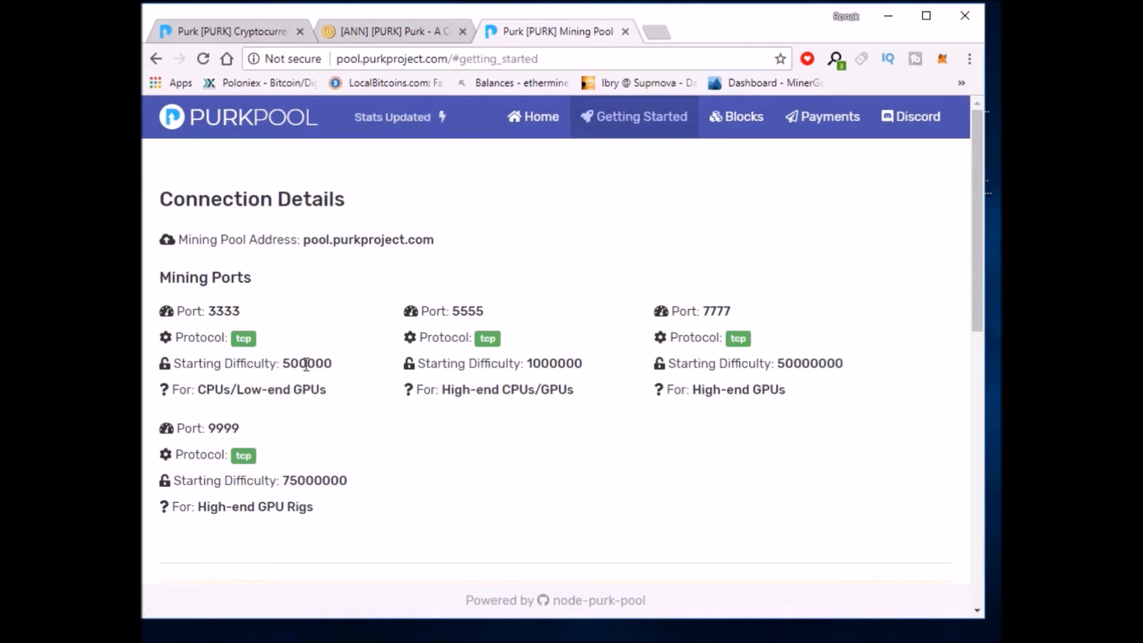
scroll("down", 3)
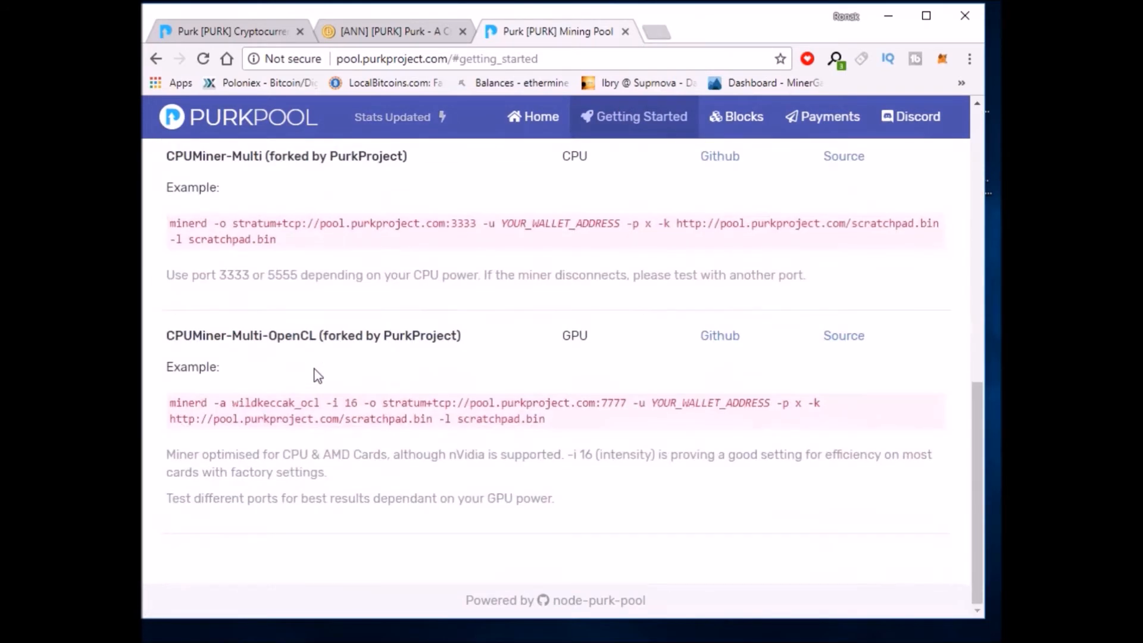
mouse_move(266, 353)
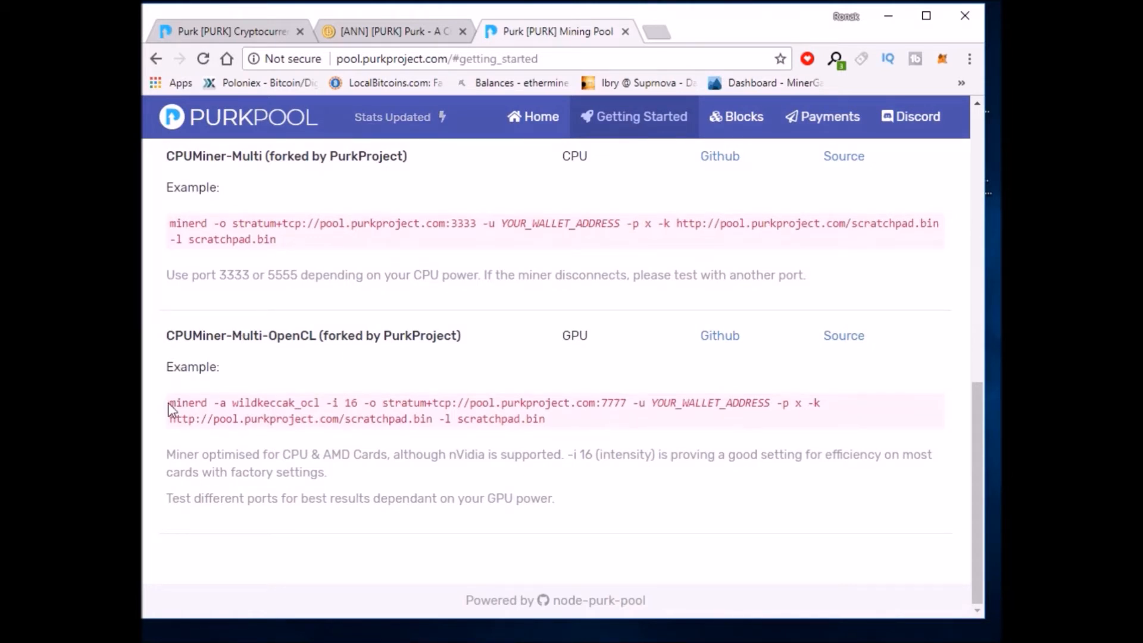
left_click_drag(169, 402, 543, 418)
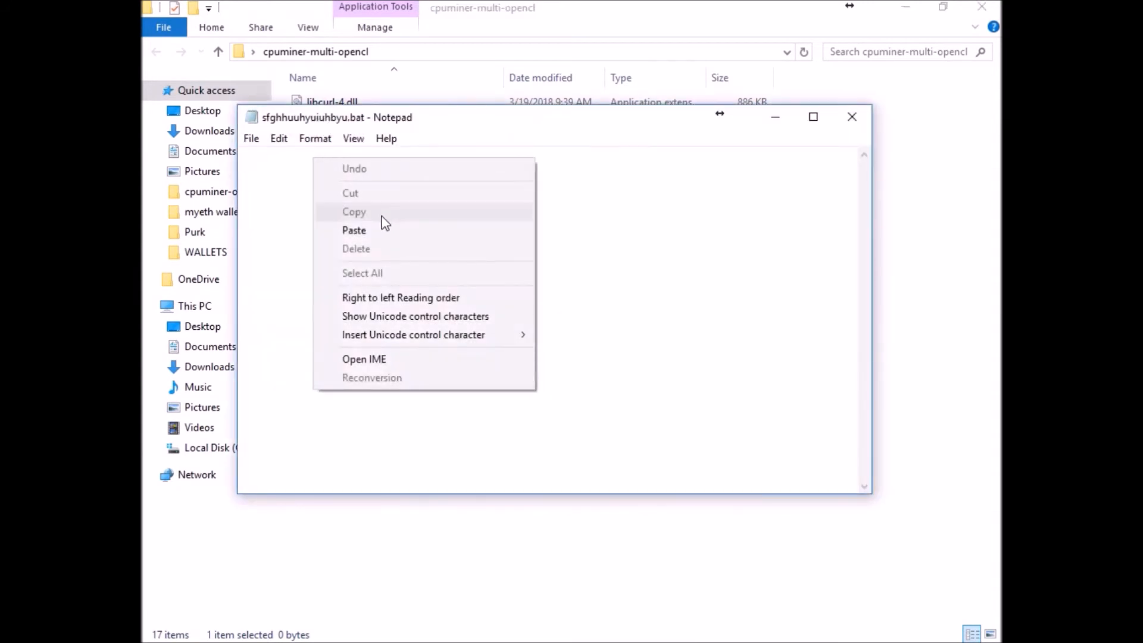
Paste the OpenCL miner command into the empty .bat file.
left_click(353, 230)
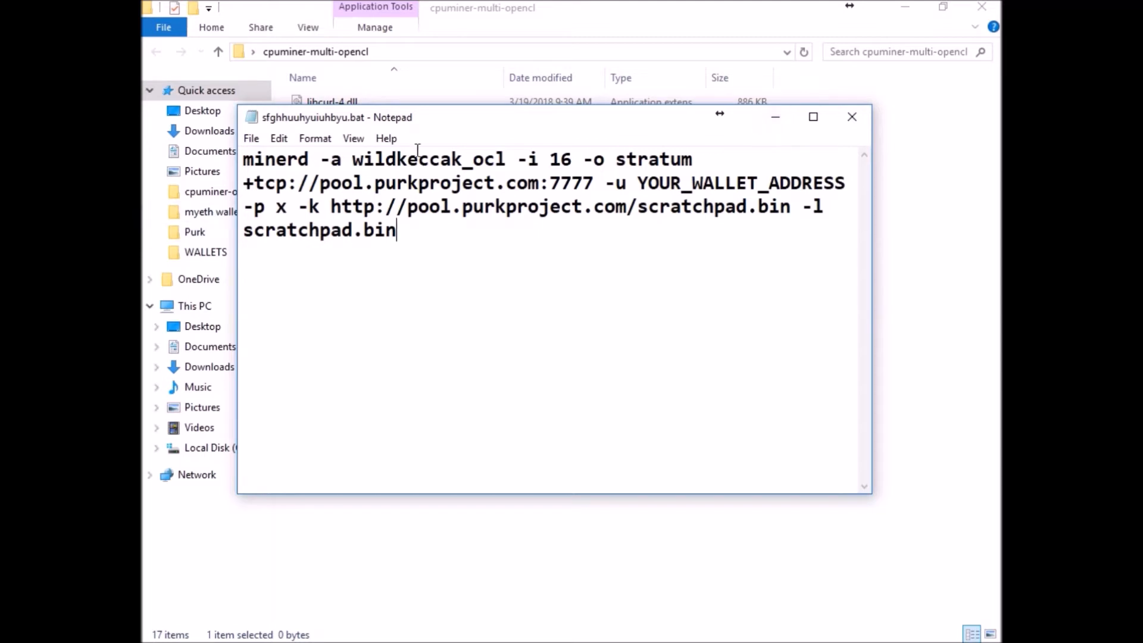
mouse_move(203, 152)
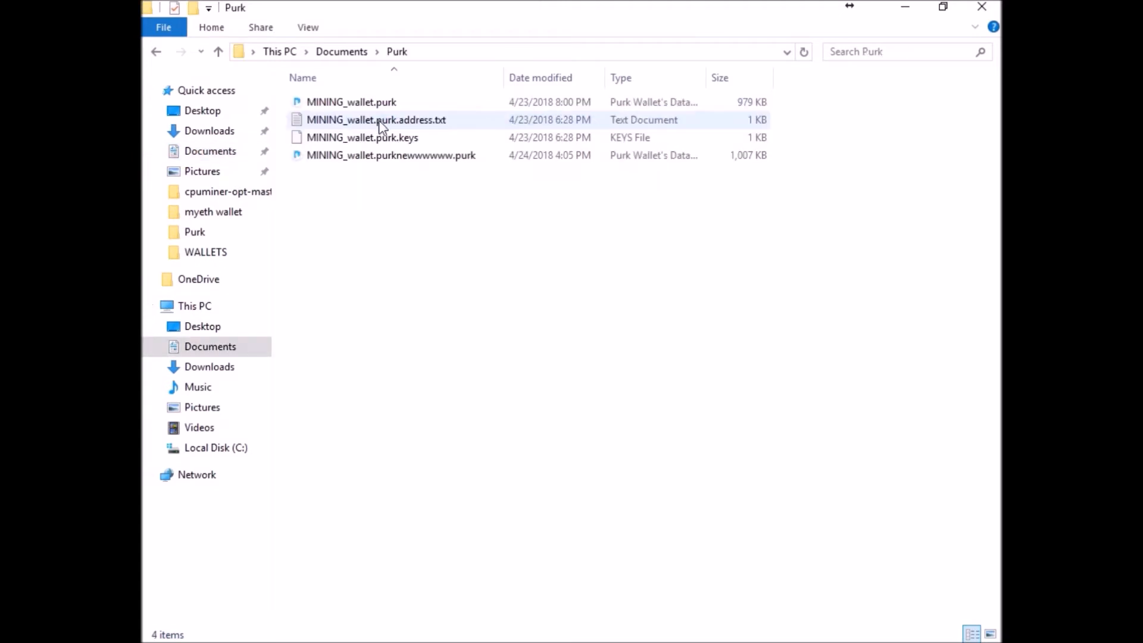
mouse_move(480, 199)
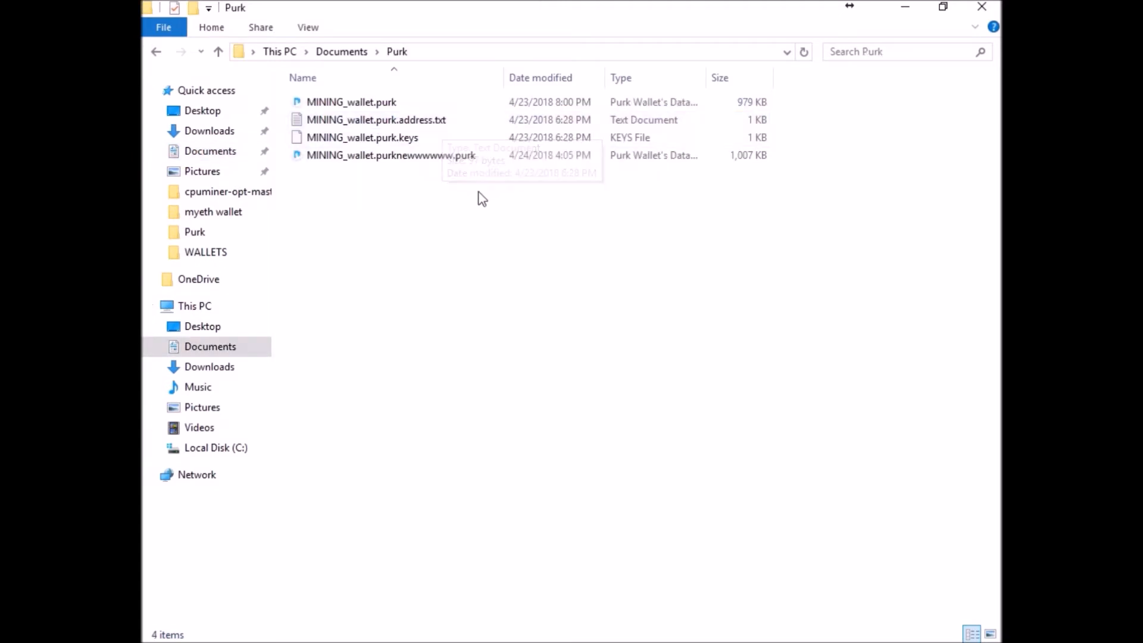
Open MINING_wallet.purk.address.txt from the Purk folder in Documents.
left_click(377, 119)
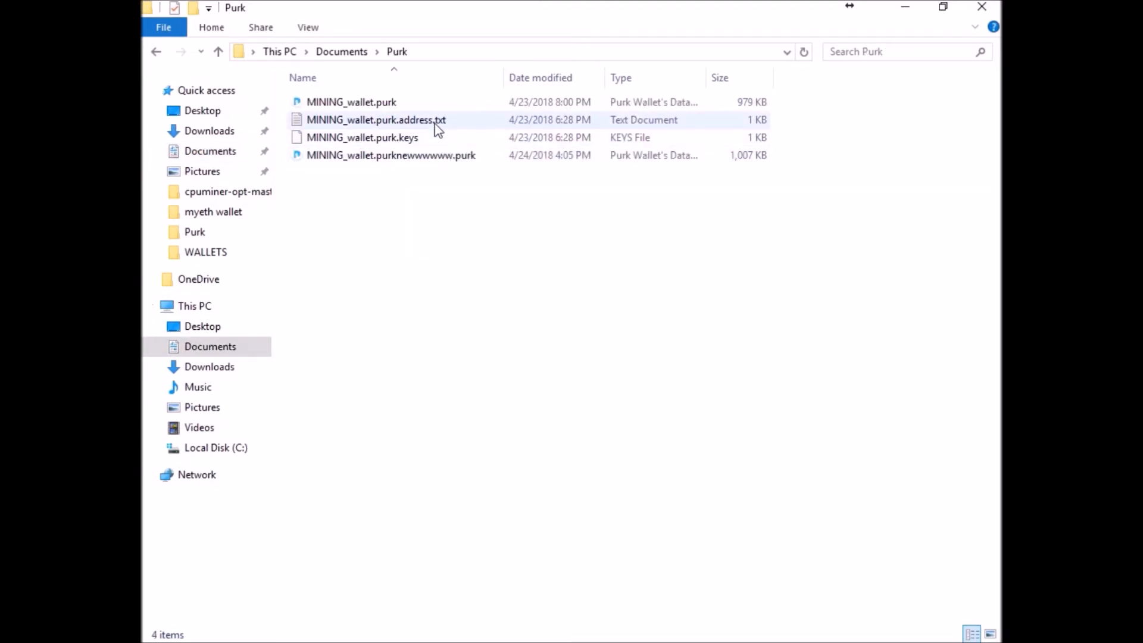
left_click(391, 155)
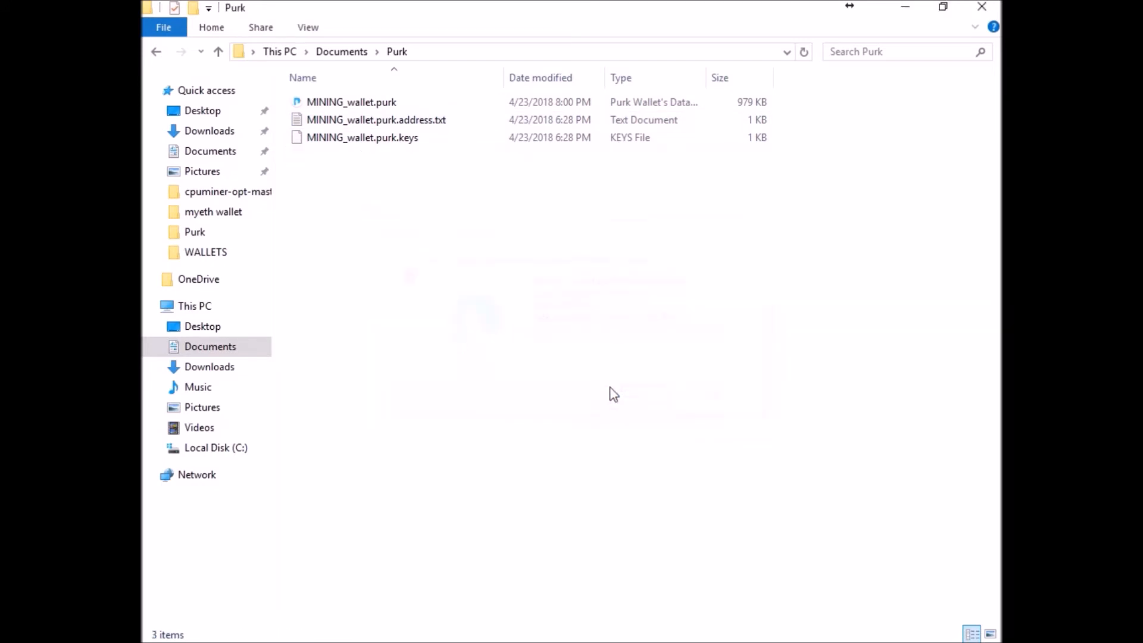
left_click(376, 119)
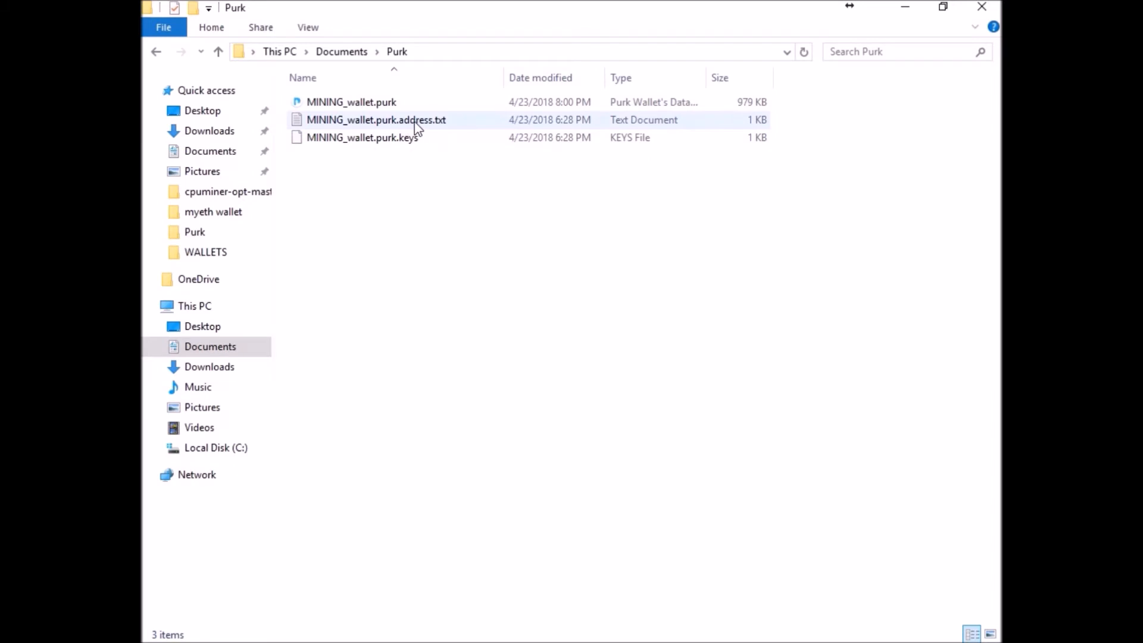
double_click(376, 119)
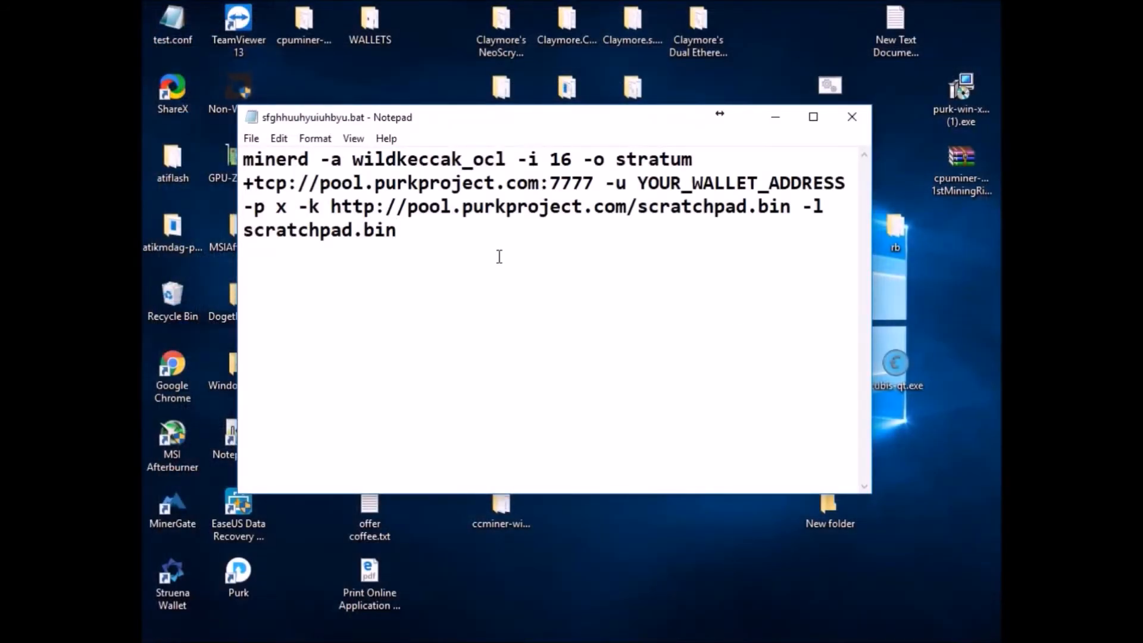
Replace YOUR_WALLET_ADDRESS with the real Purk wallet address and save the batch file.
double_click(736, 183)
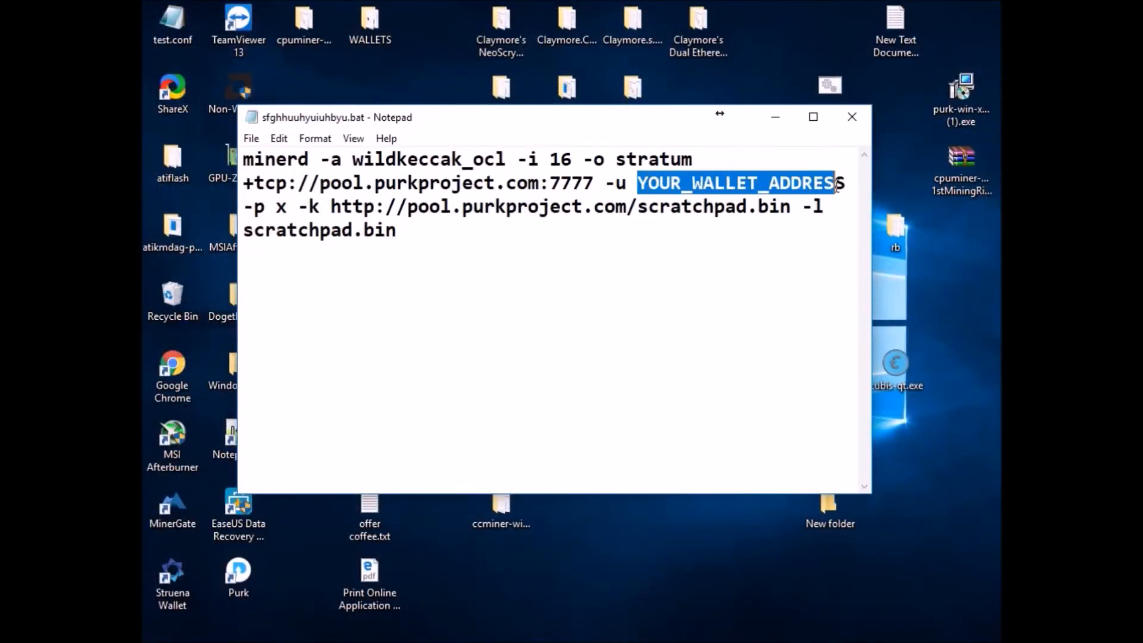
right_click(736, 183)
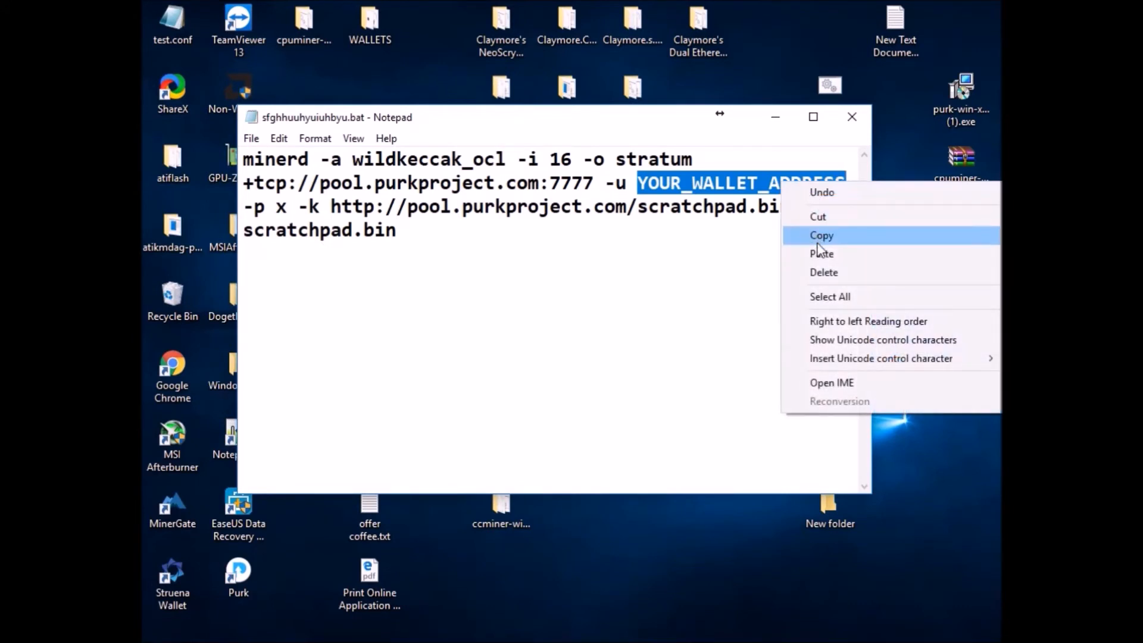
left_click(822, 253)
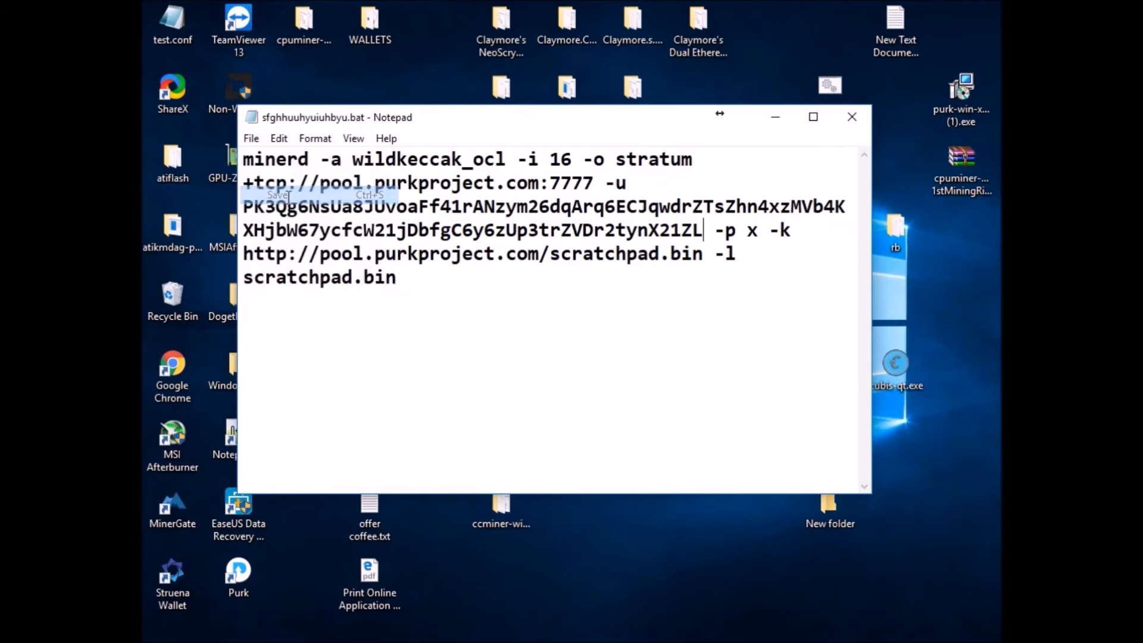
left_click(851, 117)
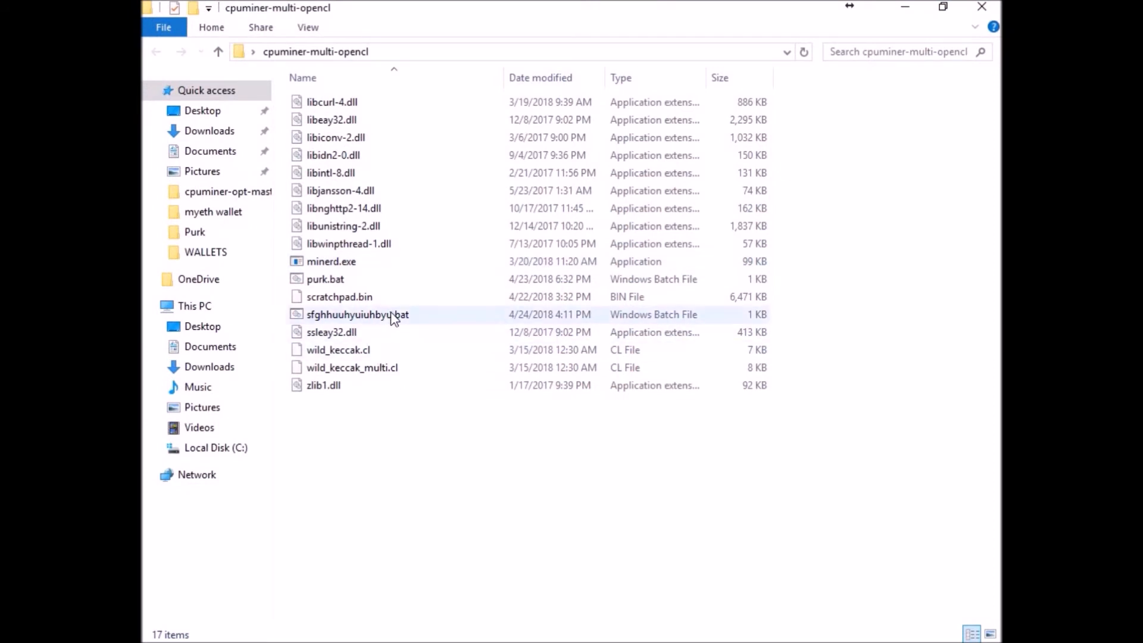
Run sfghhuuhyuiuhbyu.bat to start the miner.
left_click(357, 314)
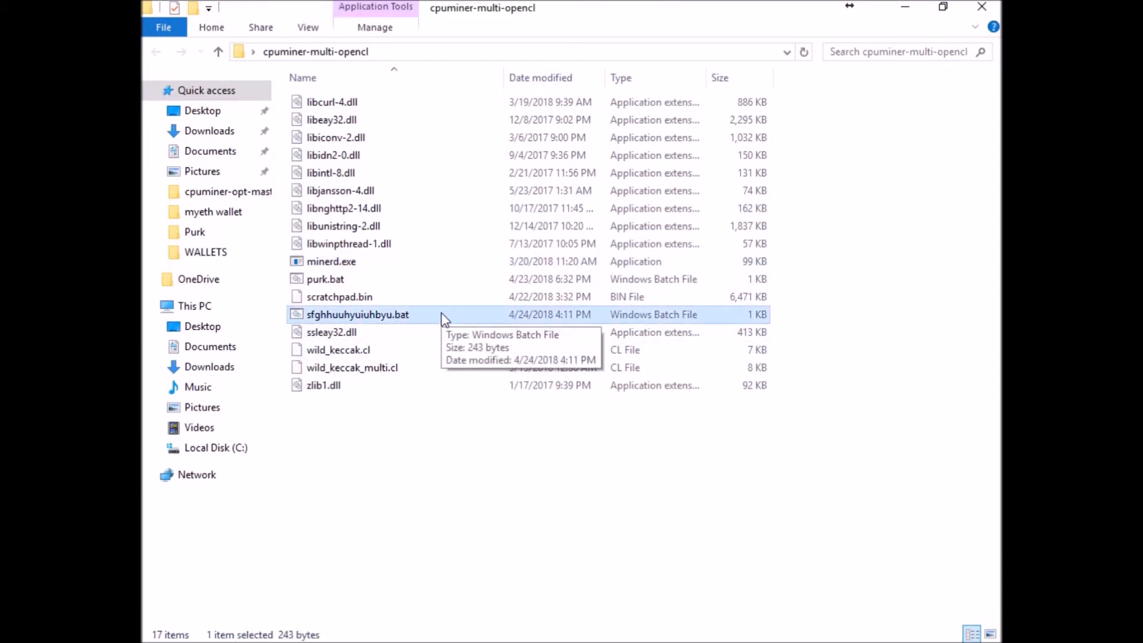
double_click(357, 314)
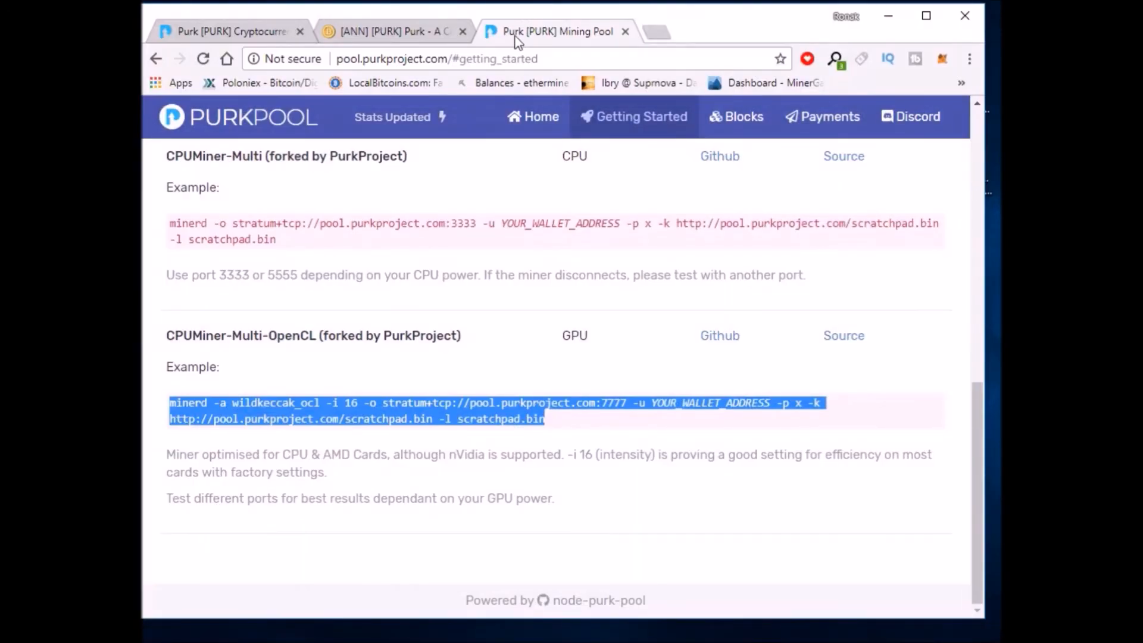
Look up pool stats for the wallet address: 9.78 PURK pending, 359.7 PURK paid.
left_click(534, 116)
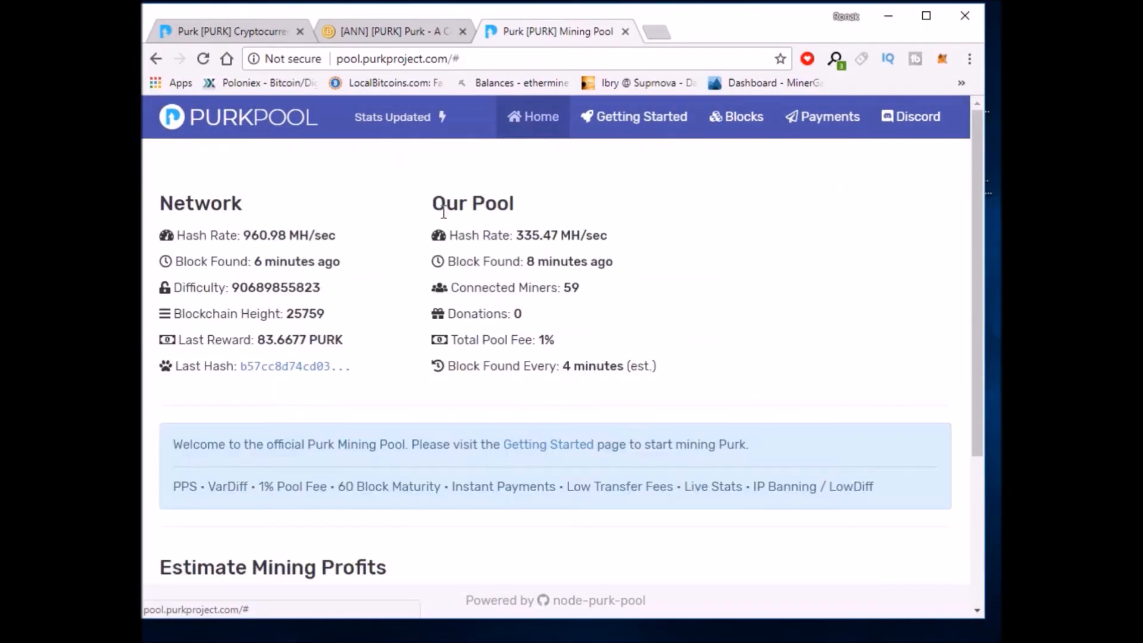
scroll("down", 3)
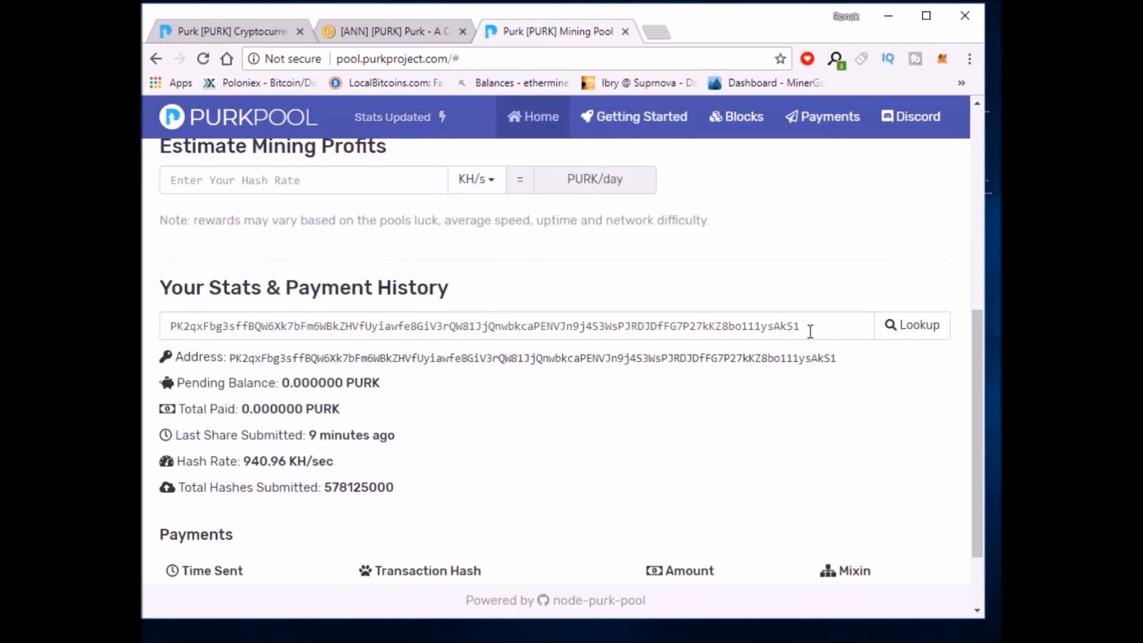
right_click(481, 325)
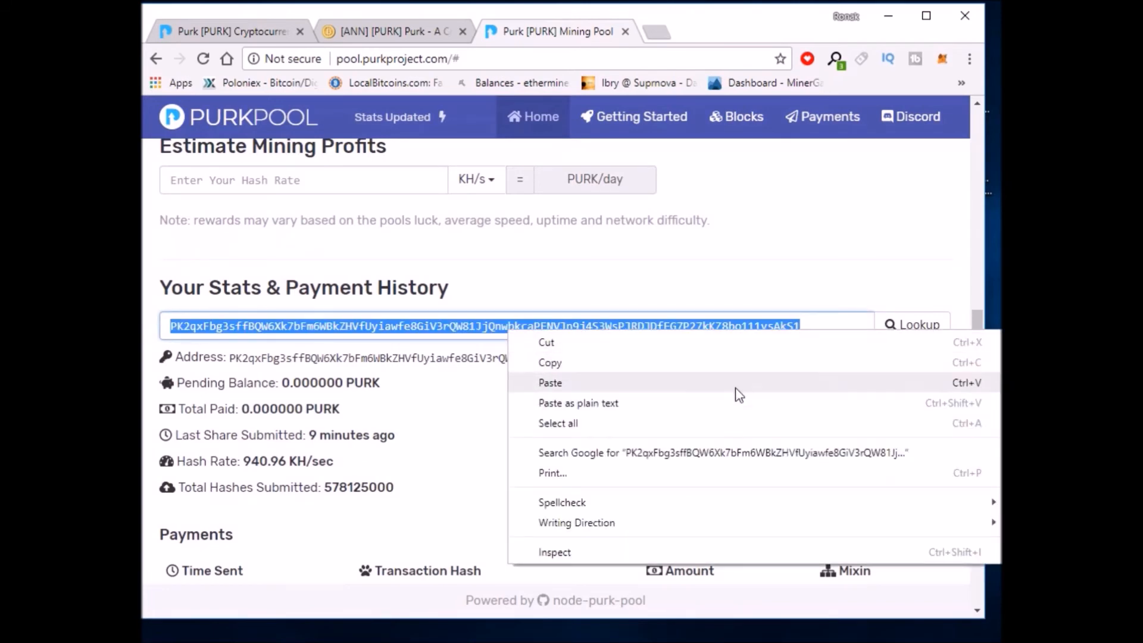
left_click(550, 382)
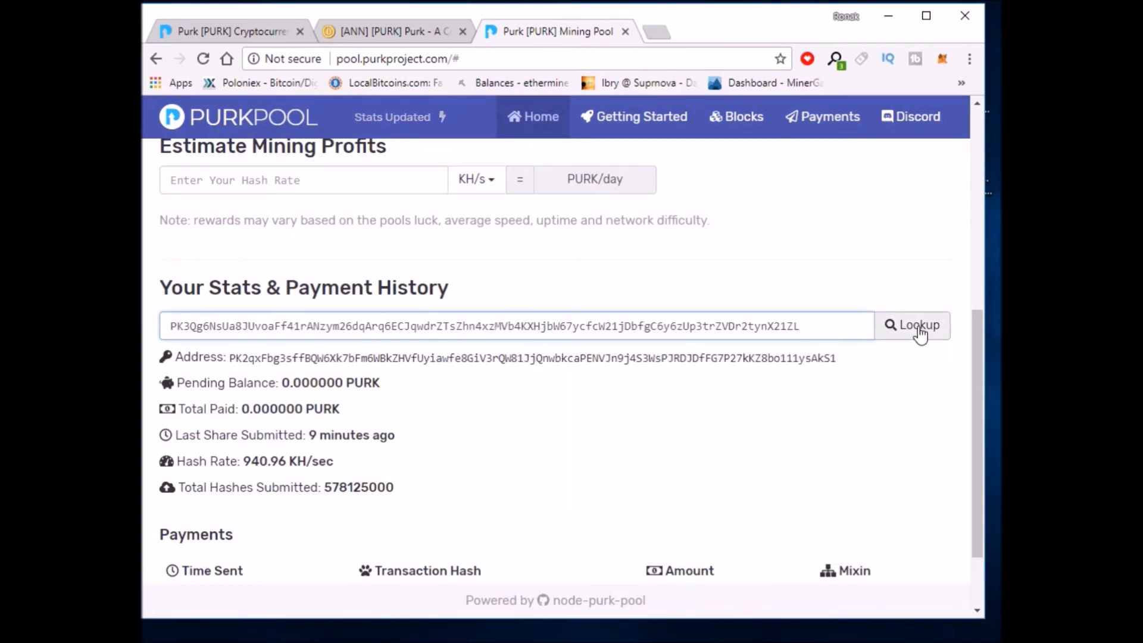
left_click(913, 325)
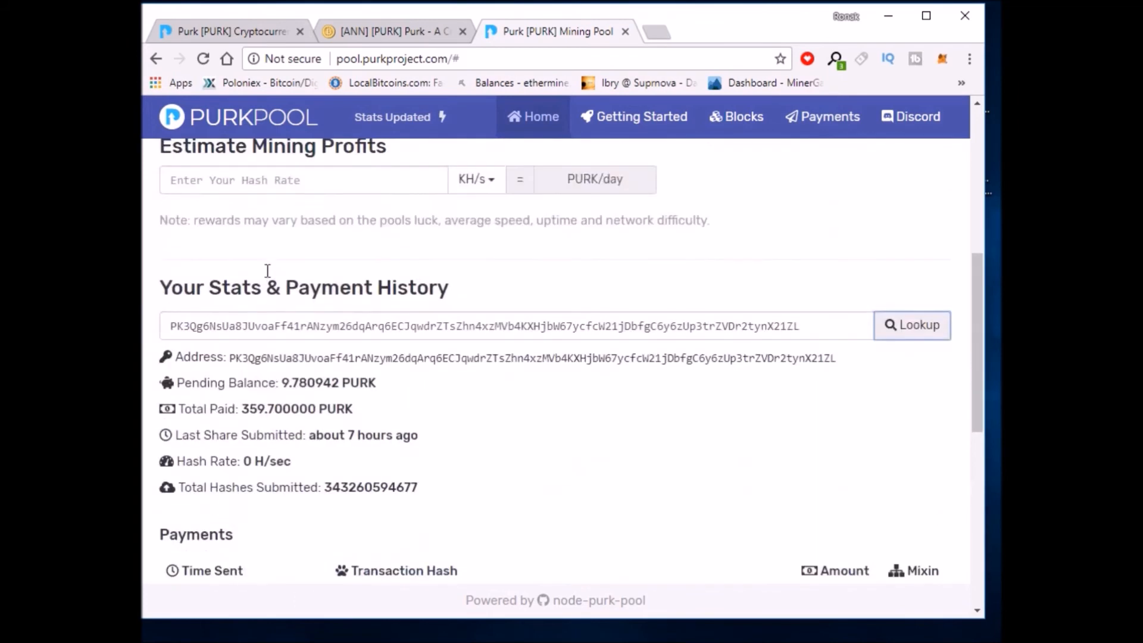
mouse_move(277, 441)
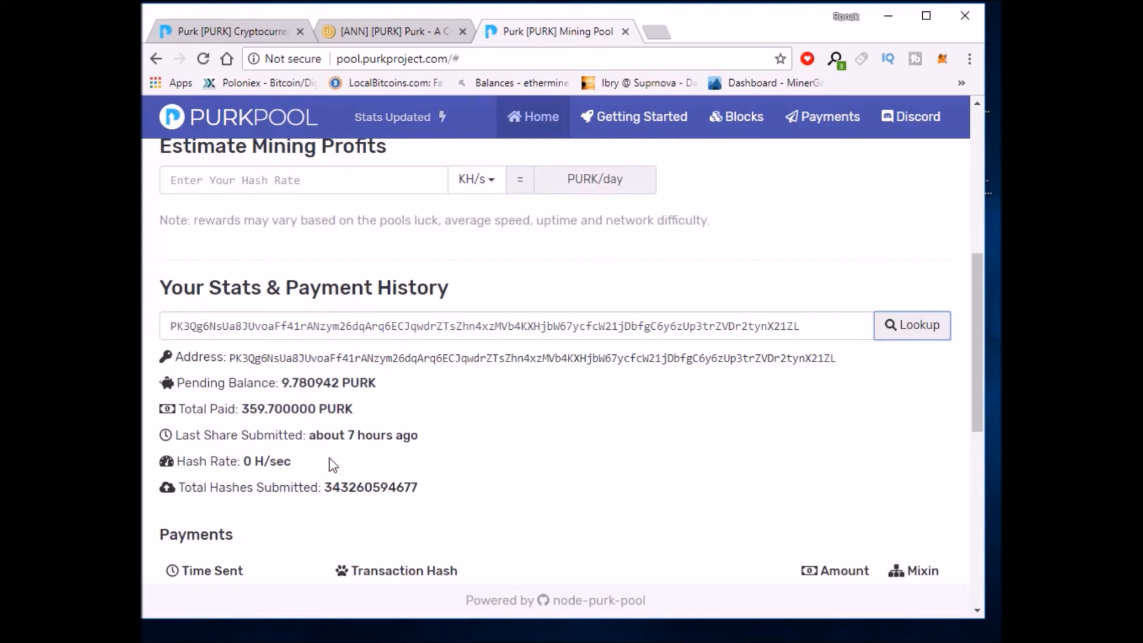
mouse_move(360, 460)
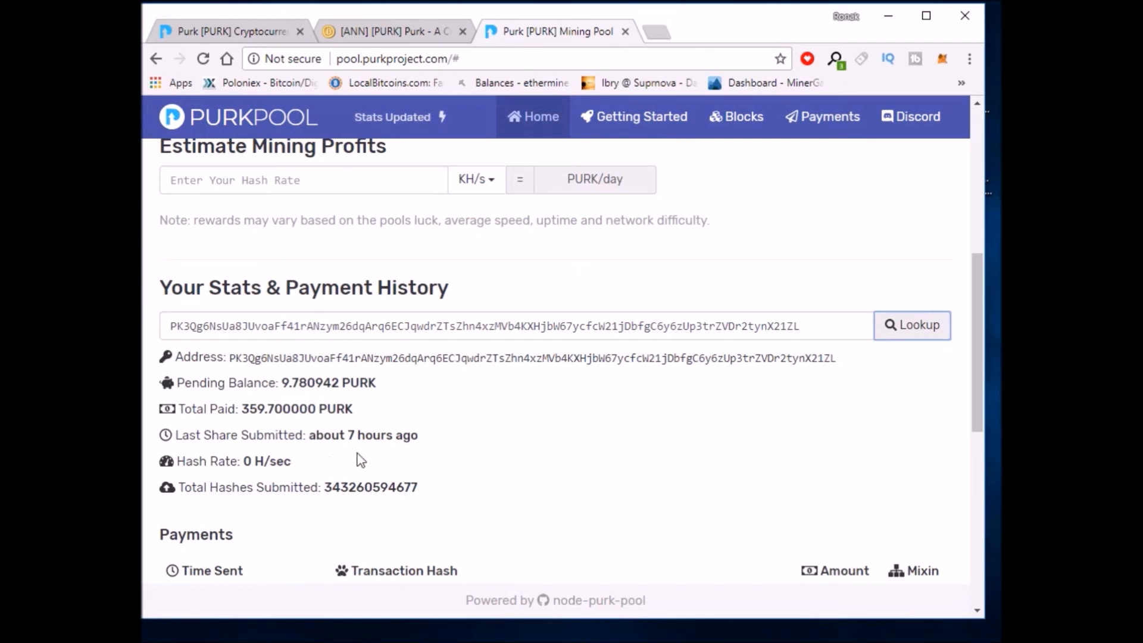
mouse_move(888, 15)
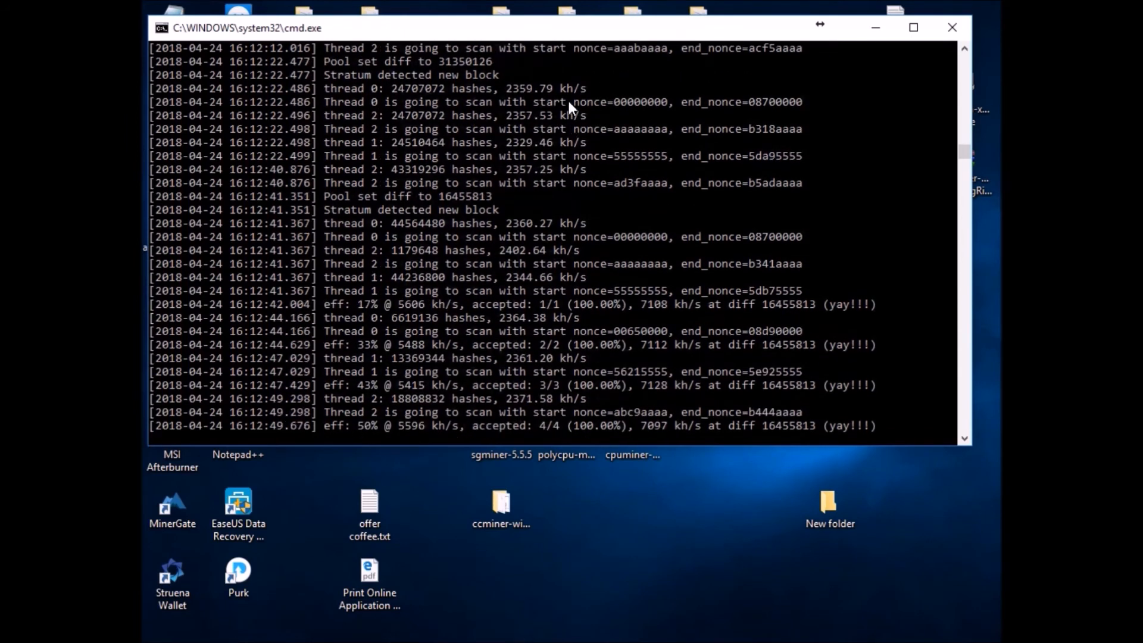
mouse_move(556, 281)
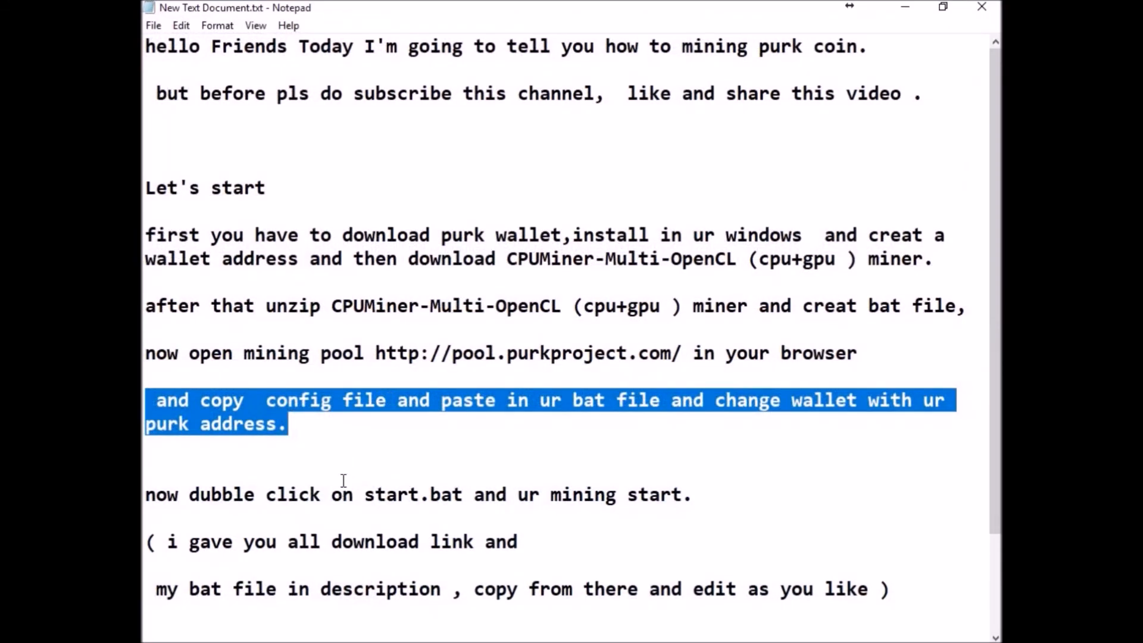
left_click(436, 400)
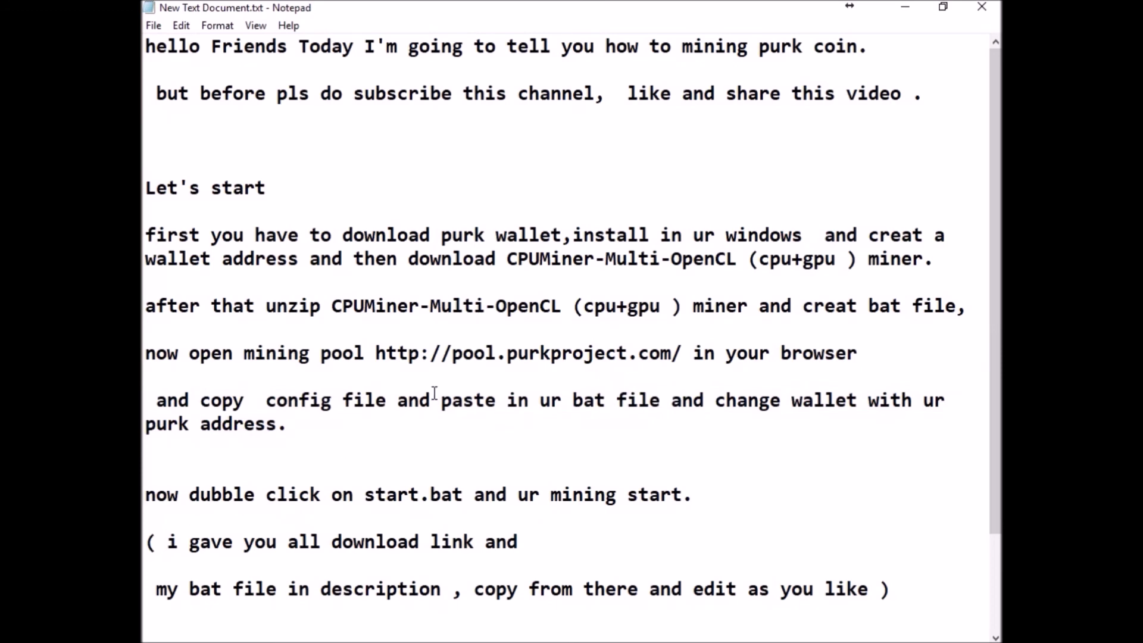
triple_click(328, 424)
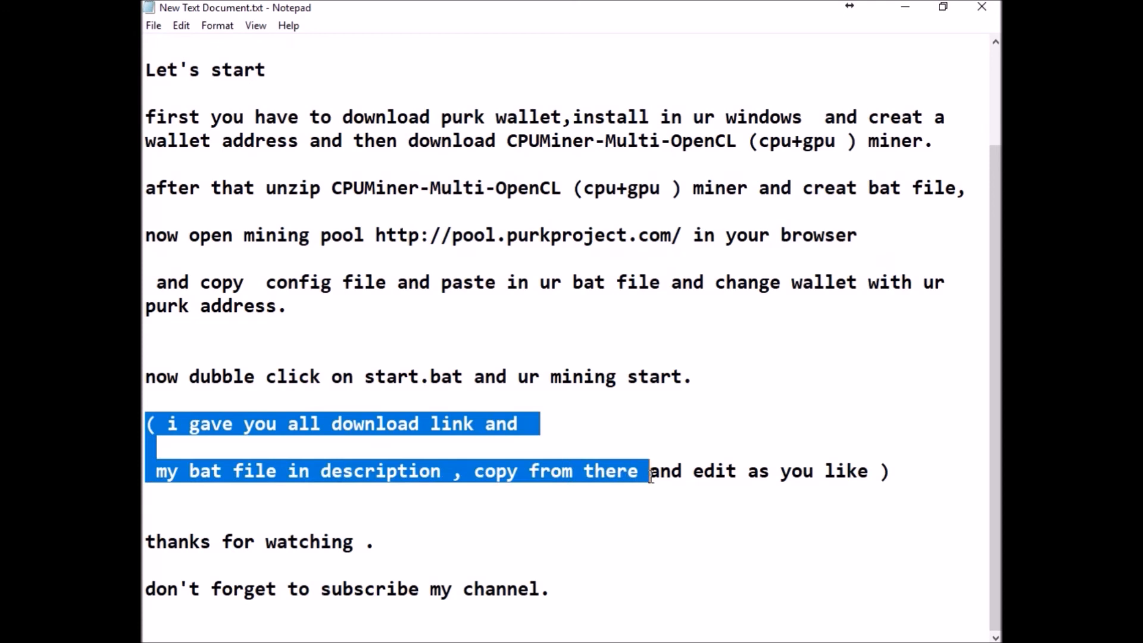
left_click_drag(651, 471, 893, 471)
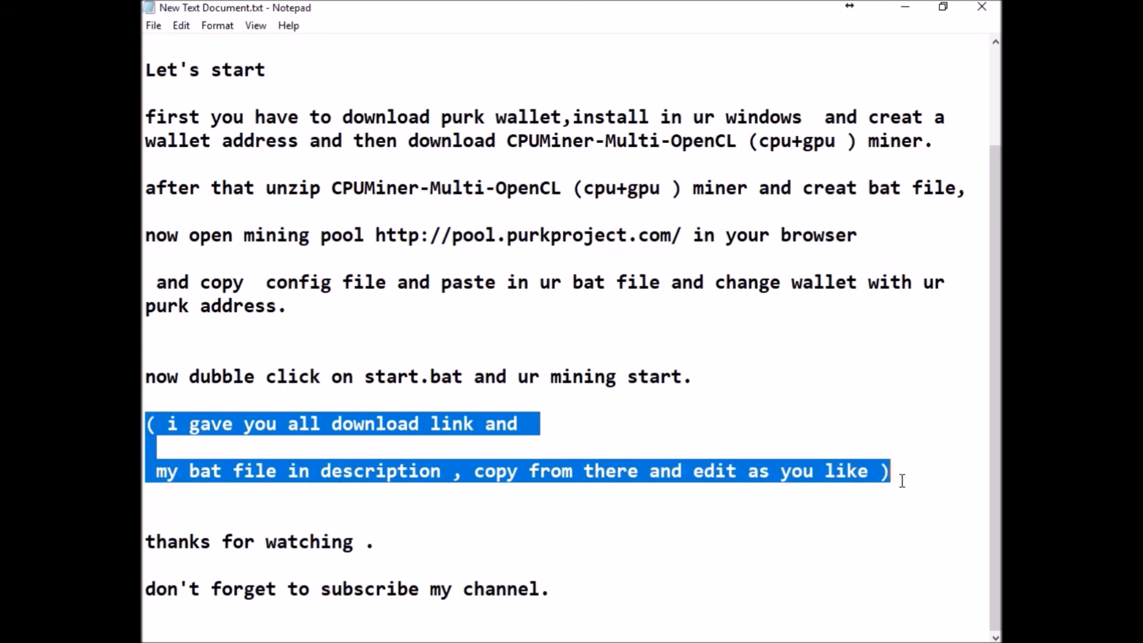